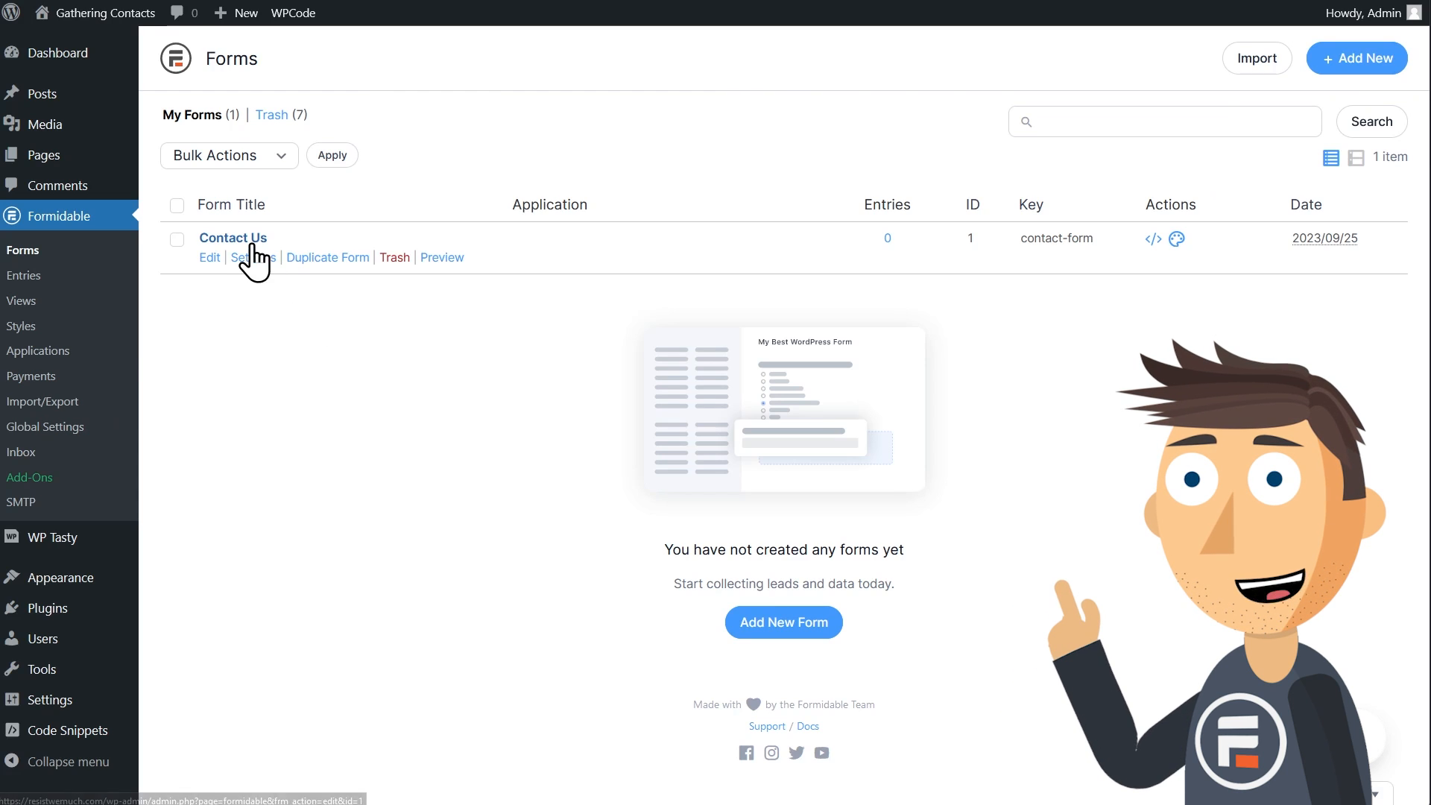
- Remove the Subject field from the Contact Us form, keeping Name, Last and Email, and save it
click(231, 237)
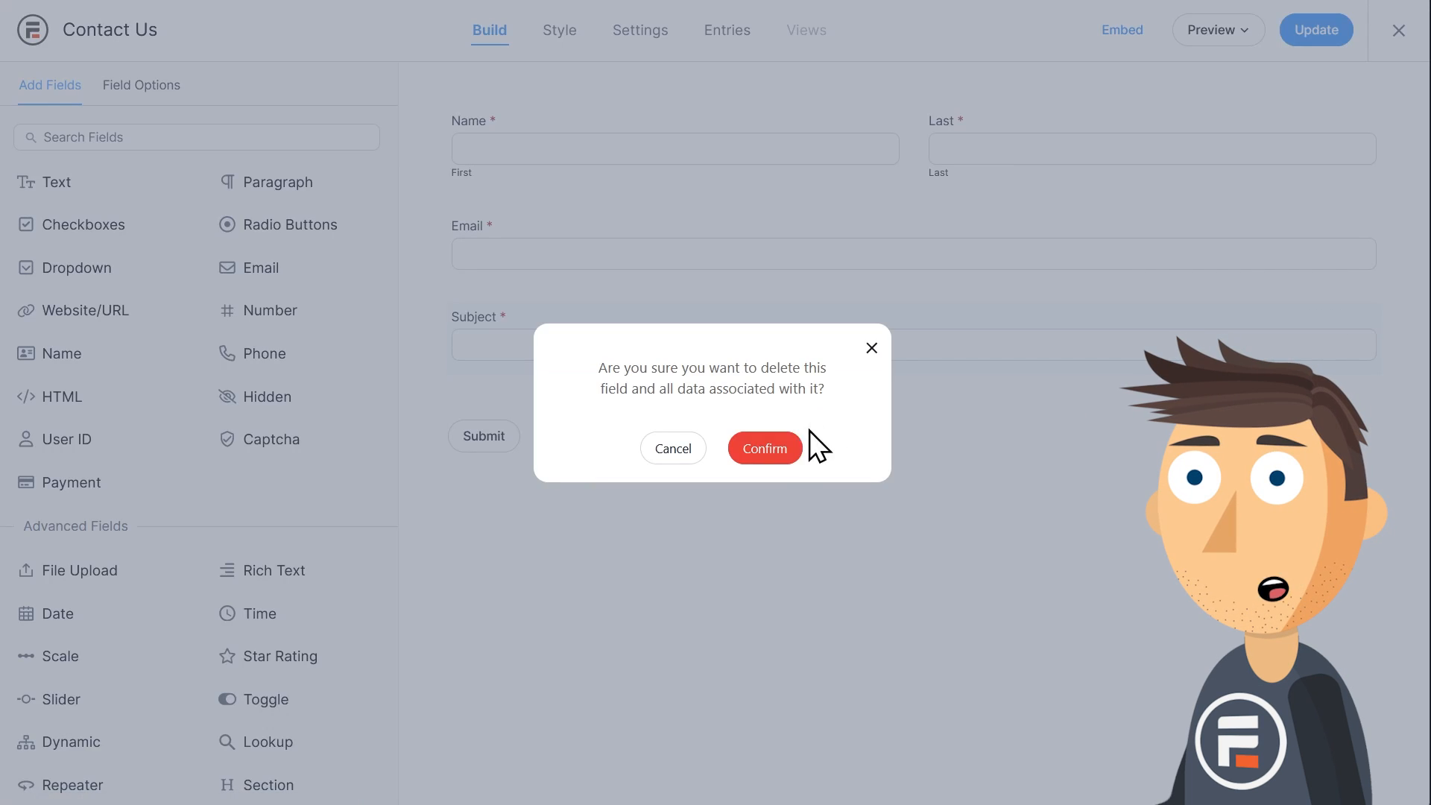
click(765, 447)
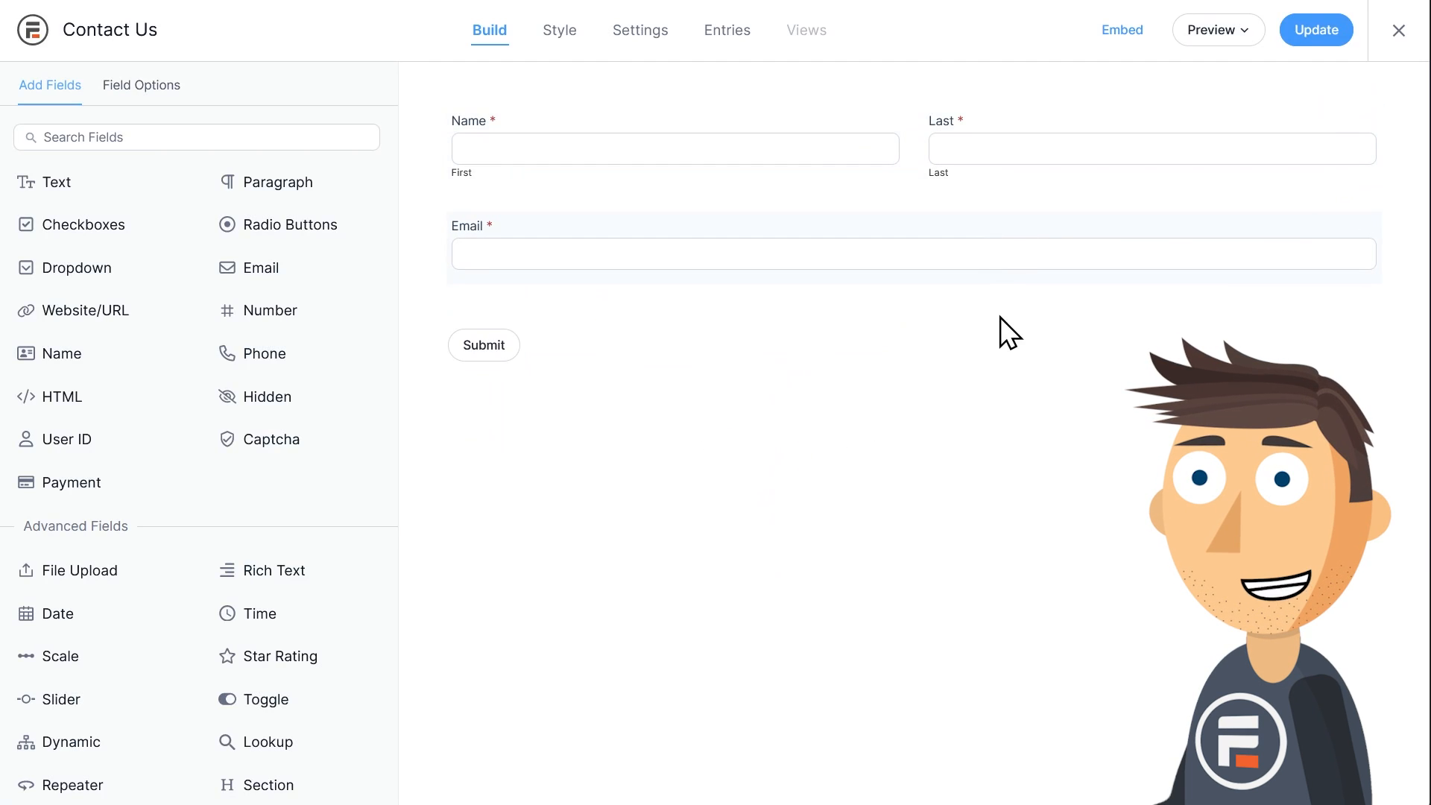
click(1315, 30)
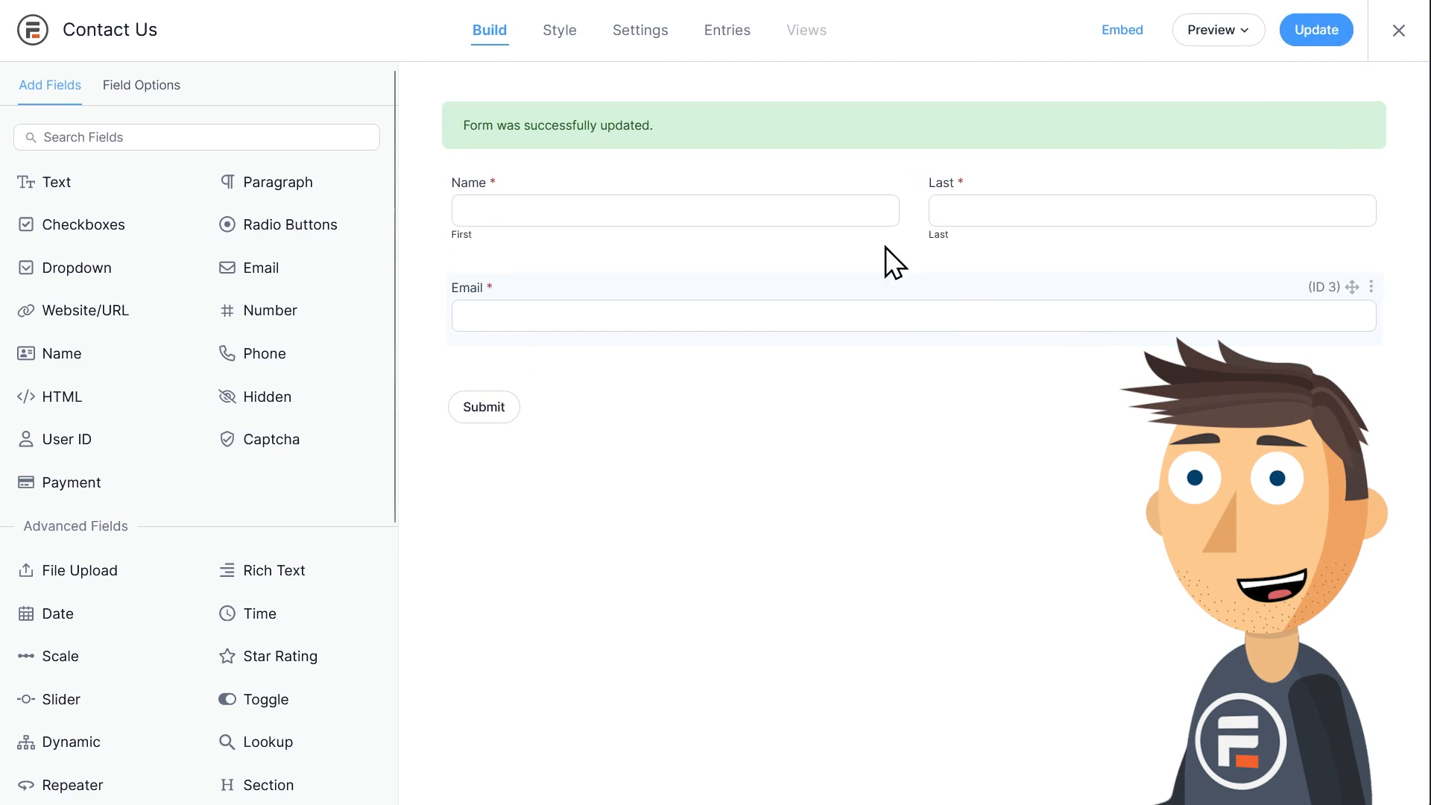
- Show the full list of form actions under Actions & Notifications, including Send API data
click(640, 29)
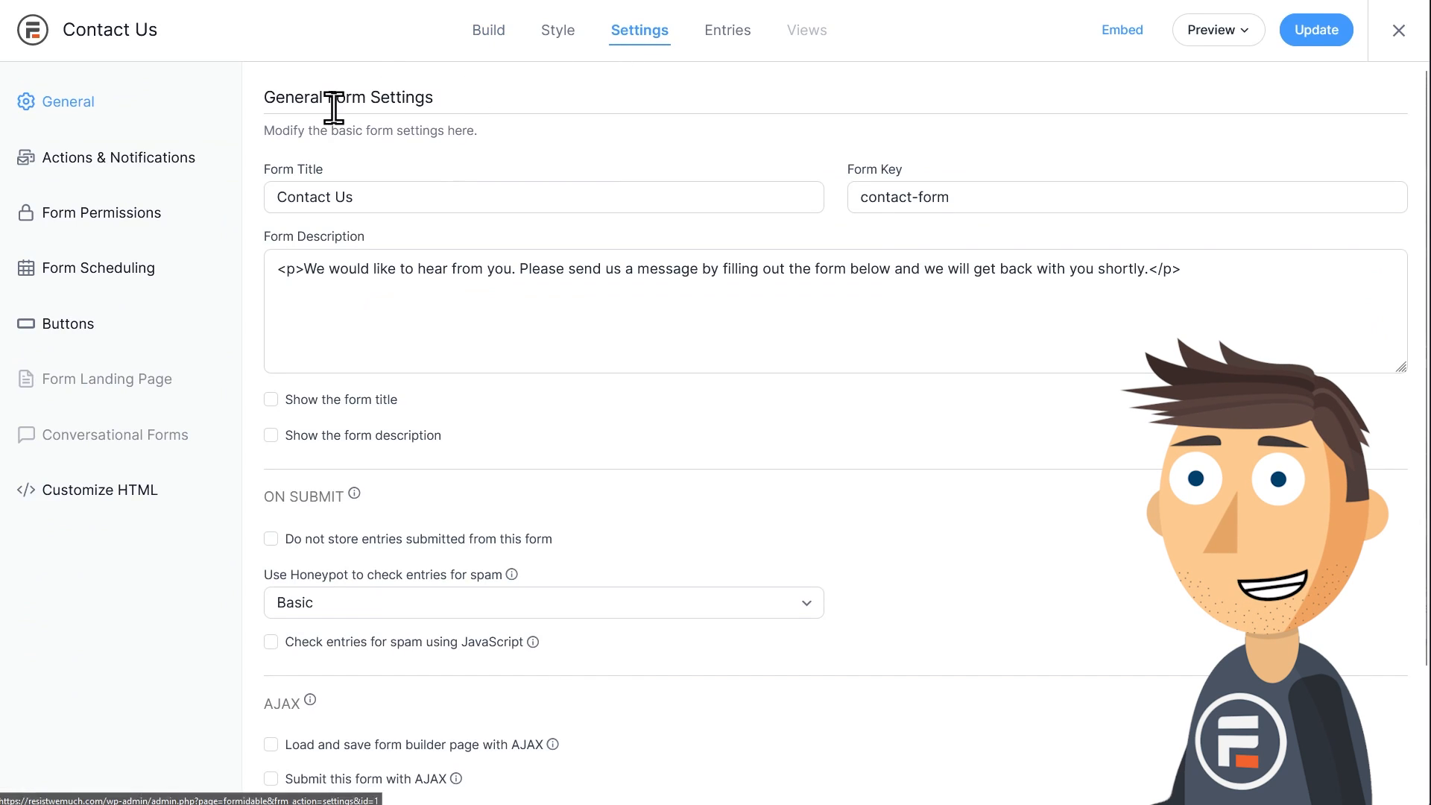
click(116, 158)
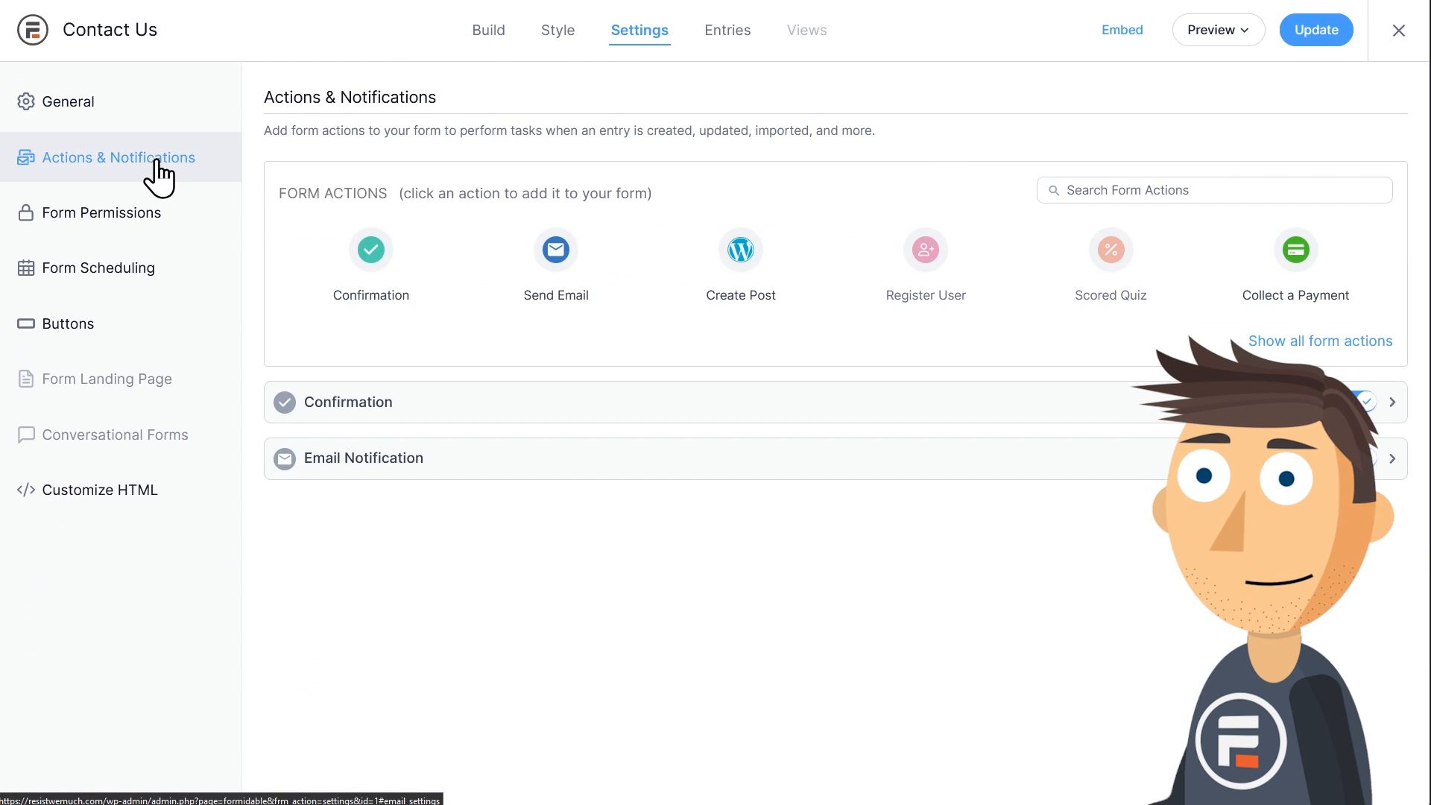
mouse_move(1326, 349)
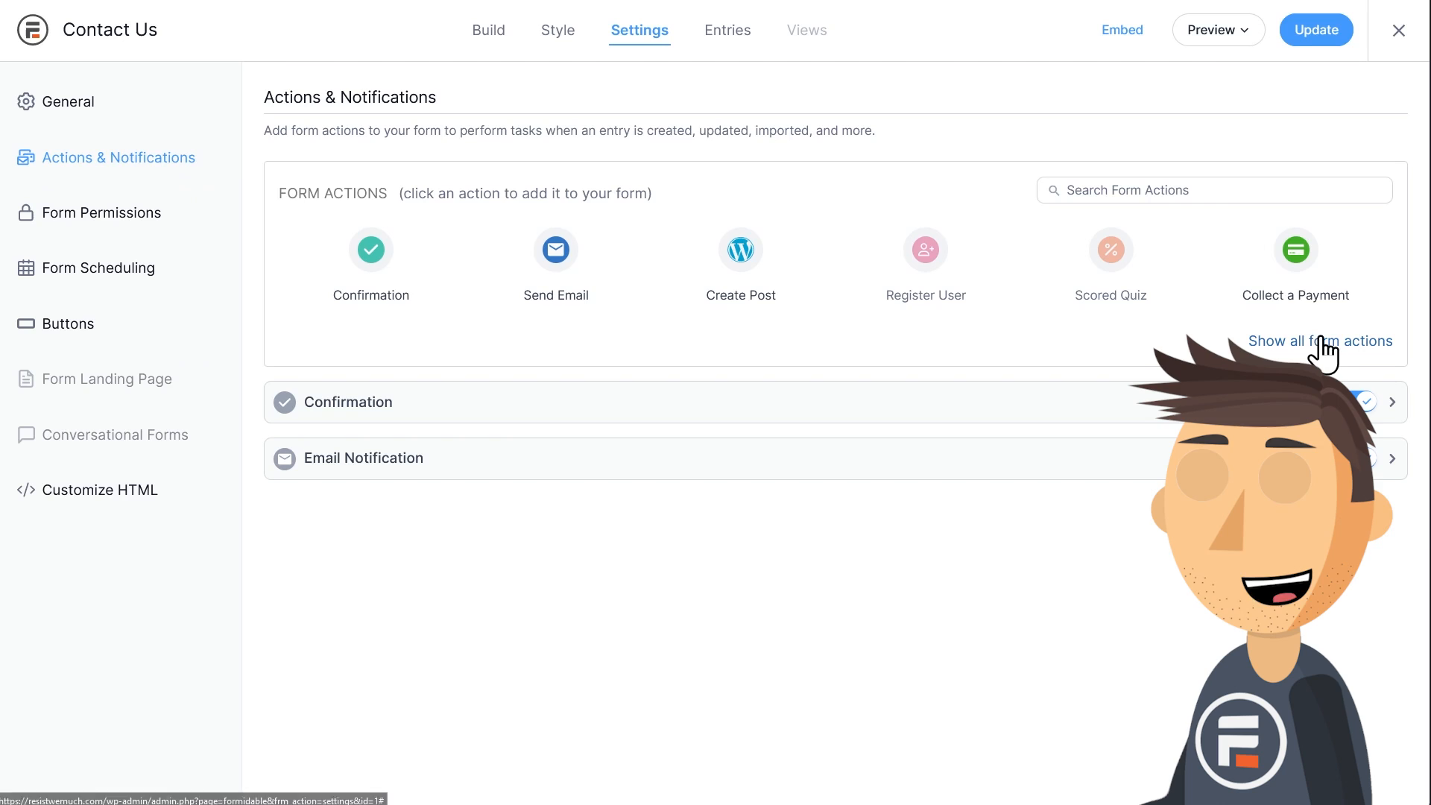
click(1325, 342)
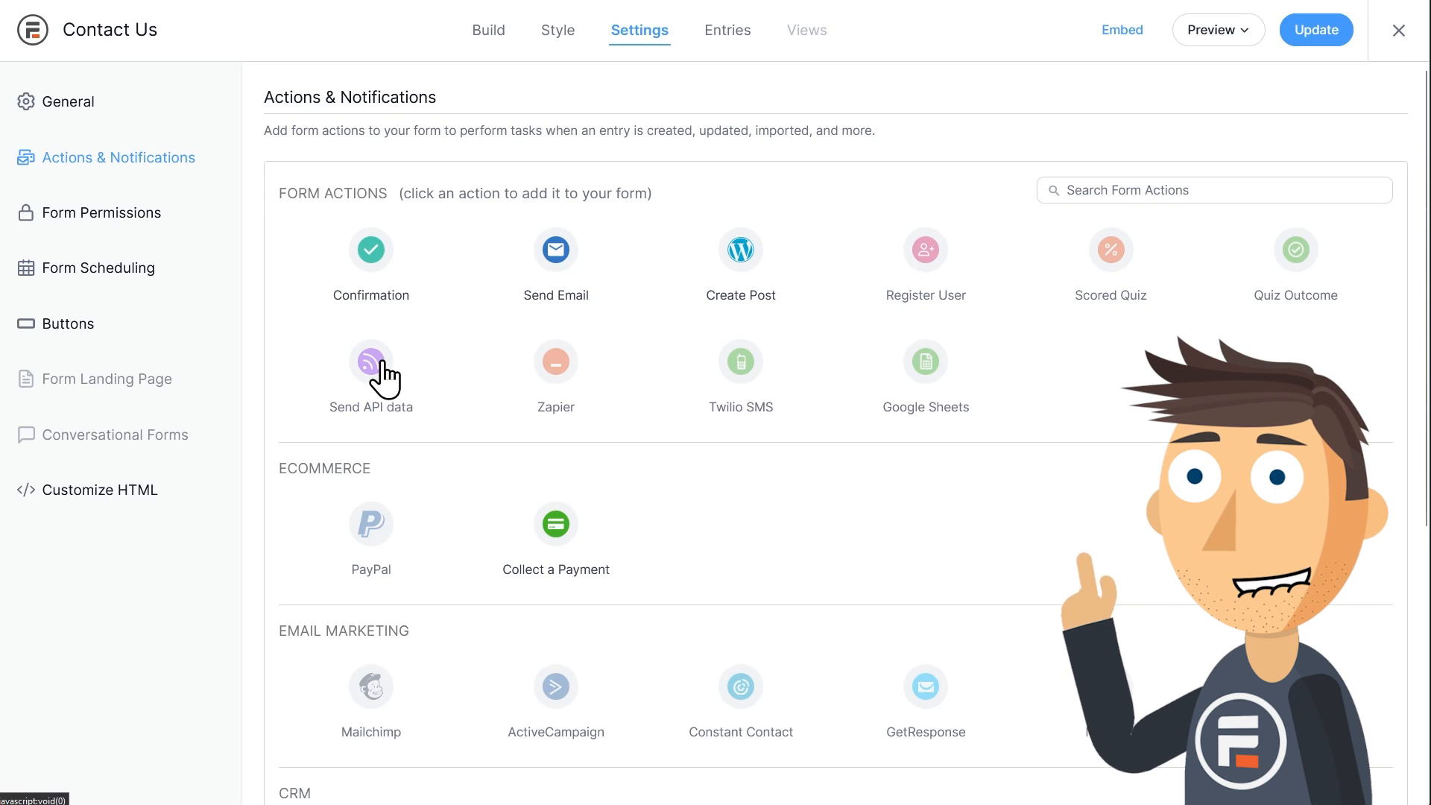
- Activate the Send API data add-on, then save the settings and reload the page
click(371, 362)
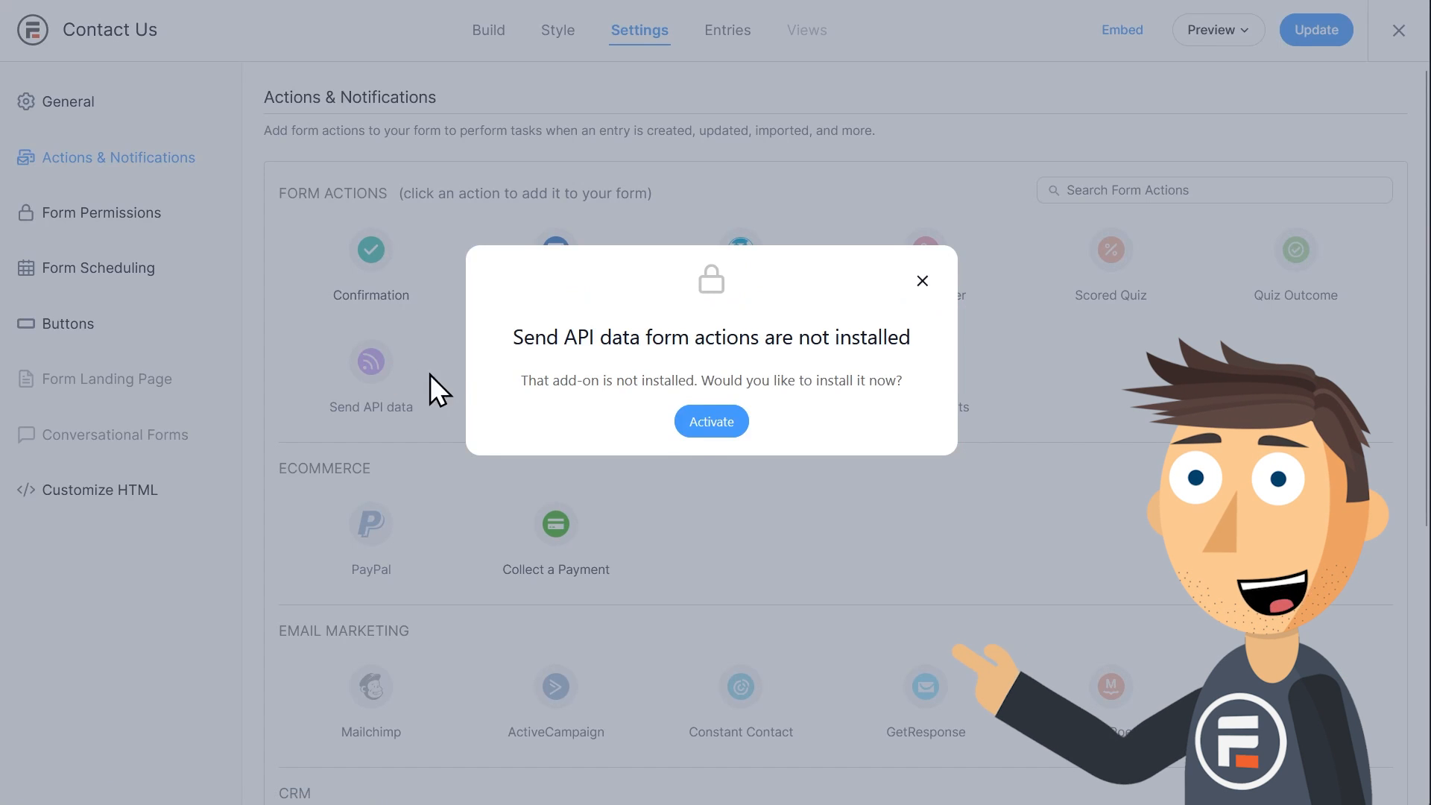
click(711, 420)
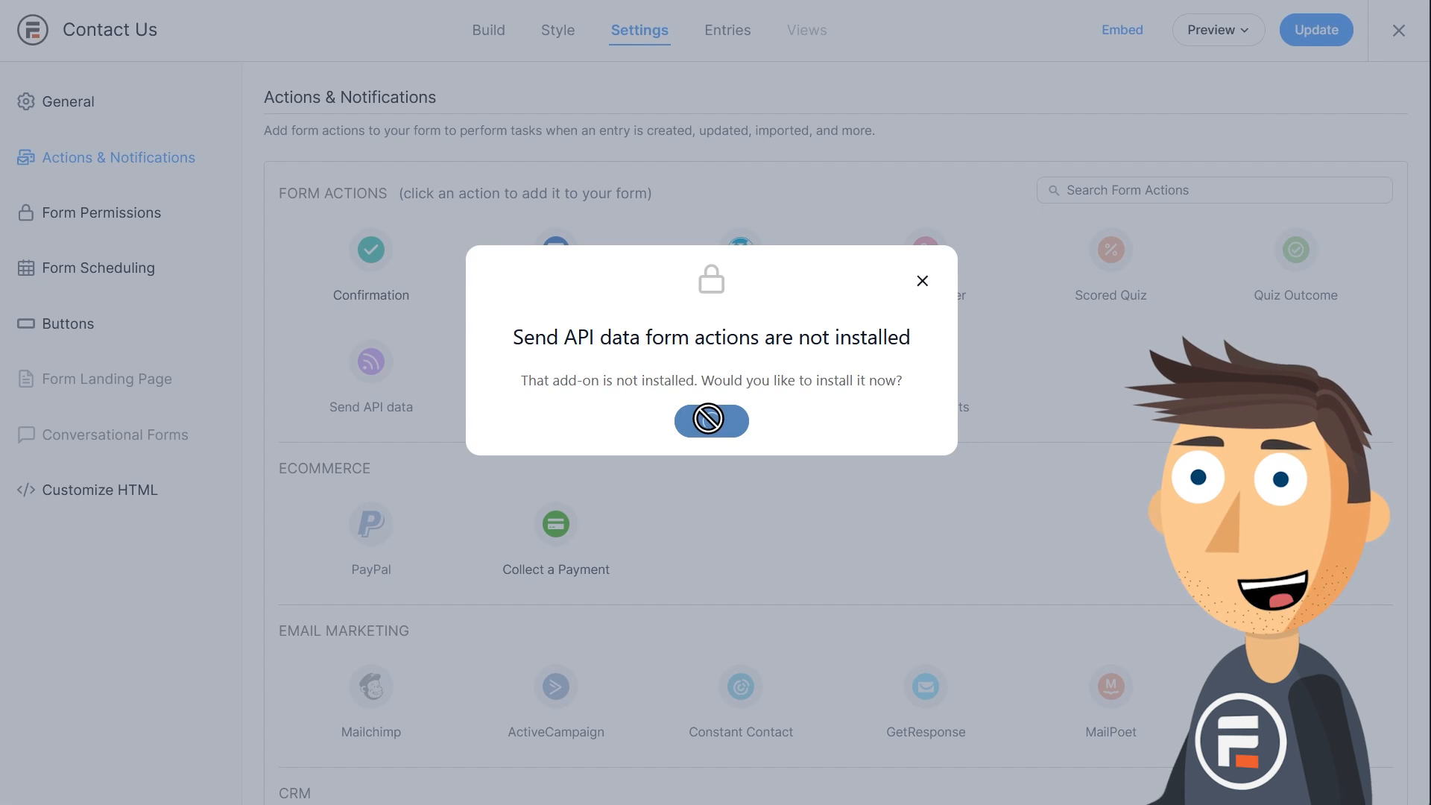
click(712, 420)
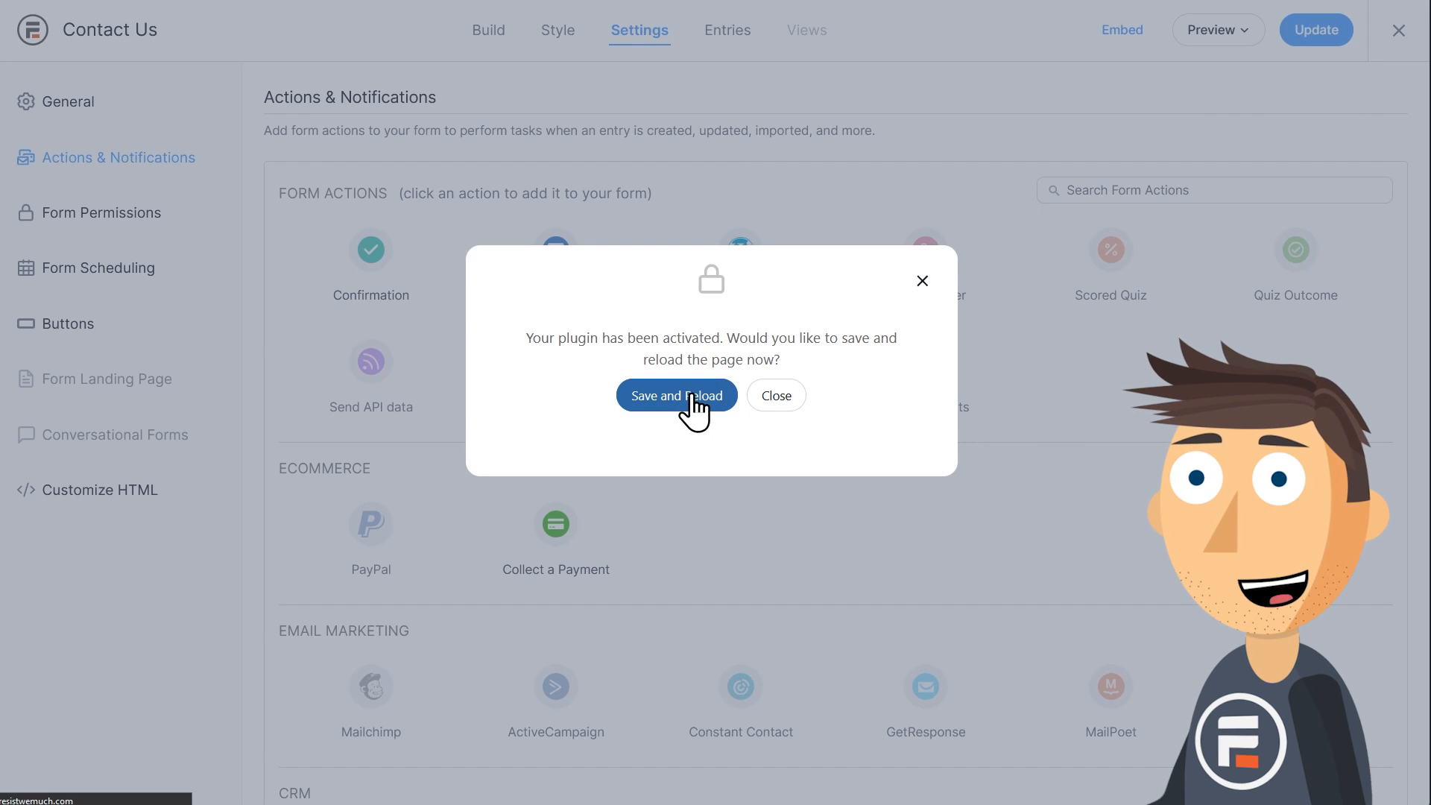
click(674, 395)
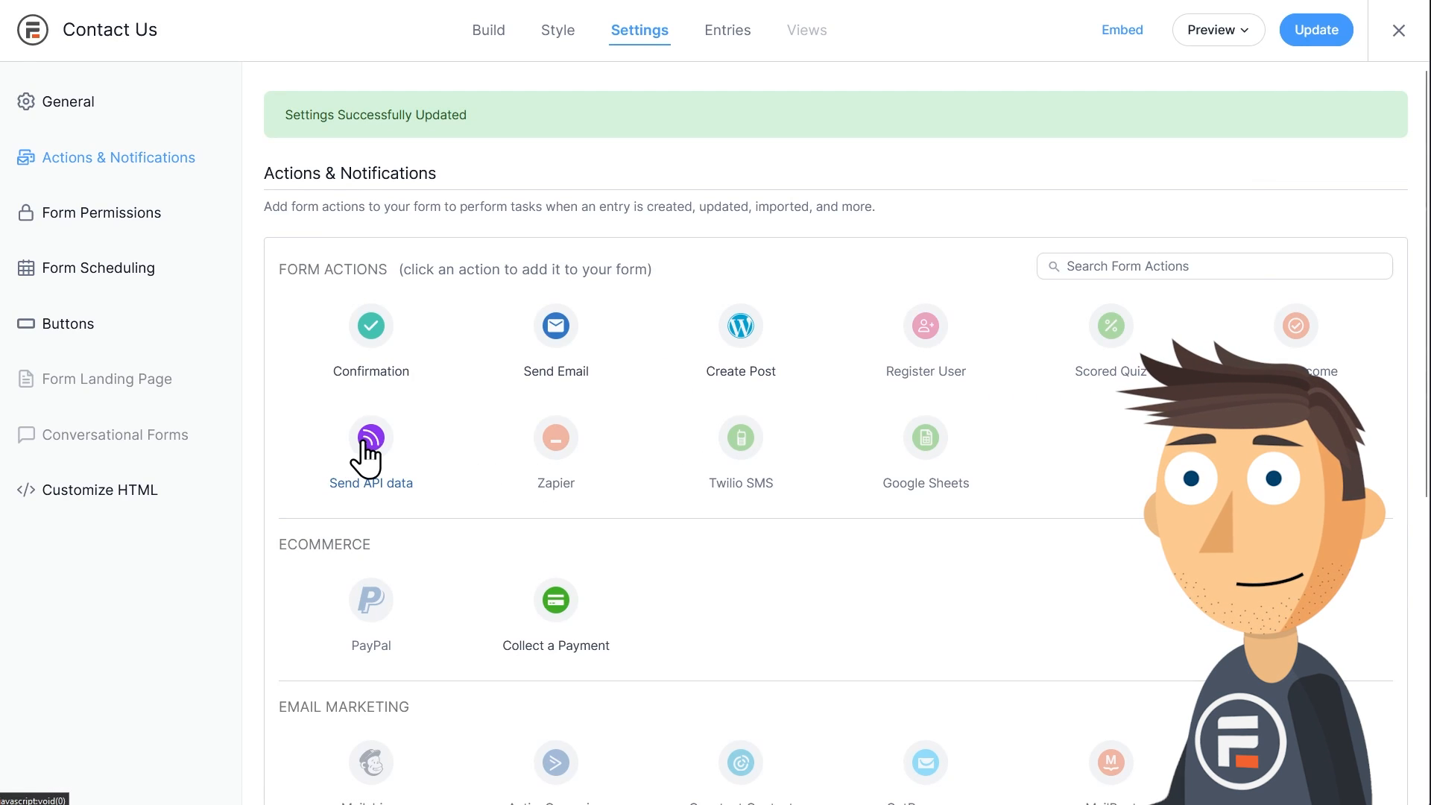
click(370, 439)
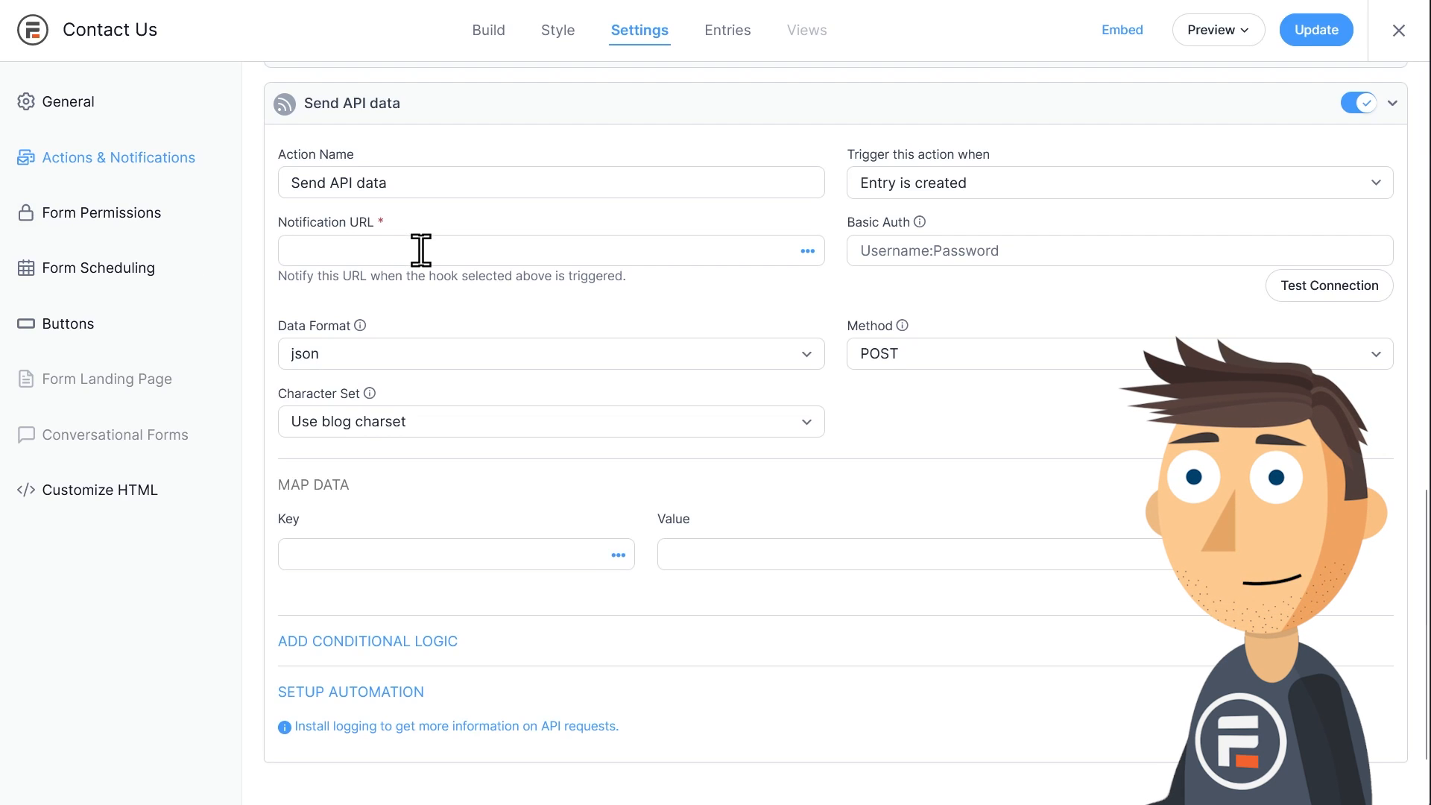
text(https://api.brevo.com/v3/contacts/)
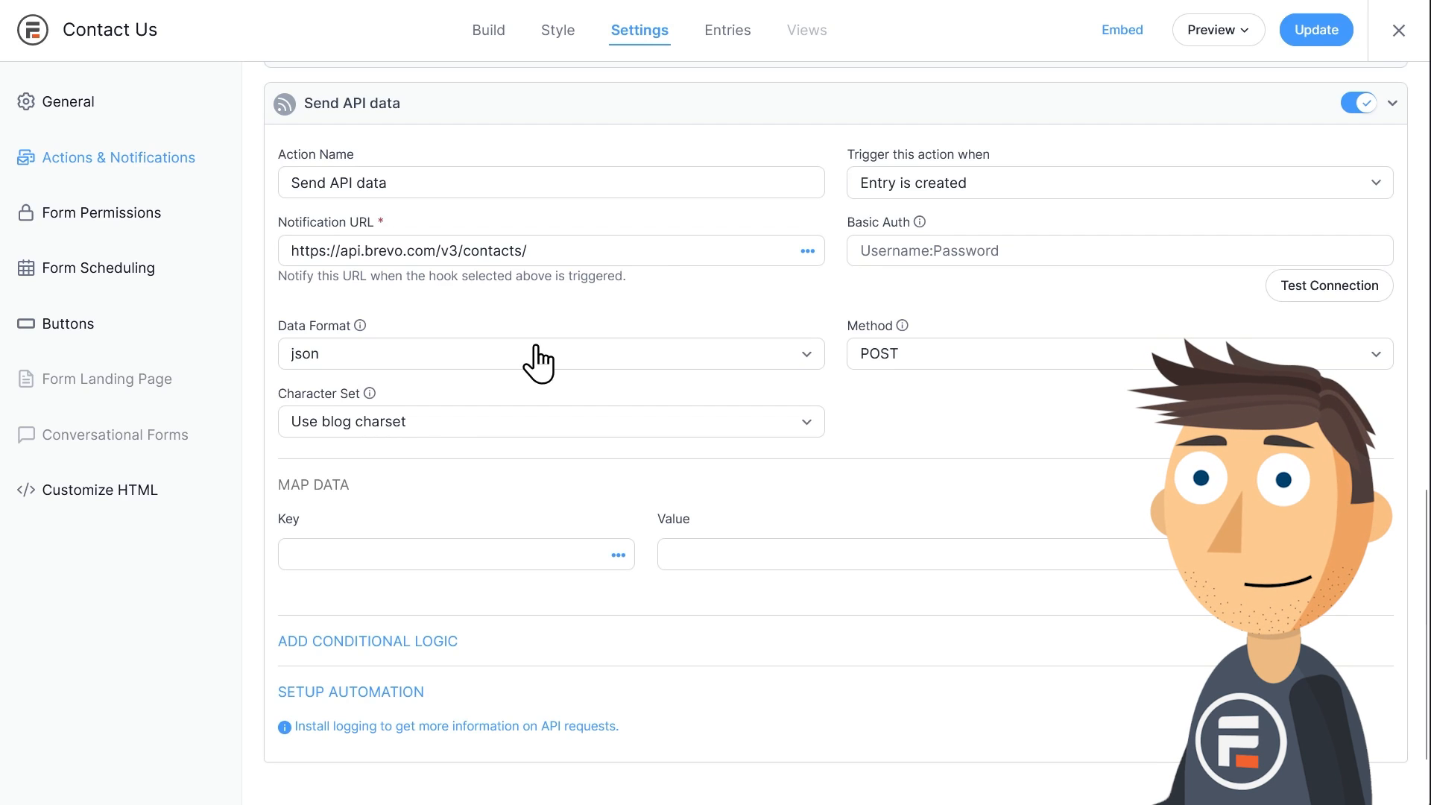
click(543, 355)
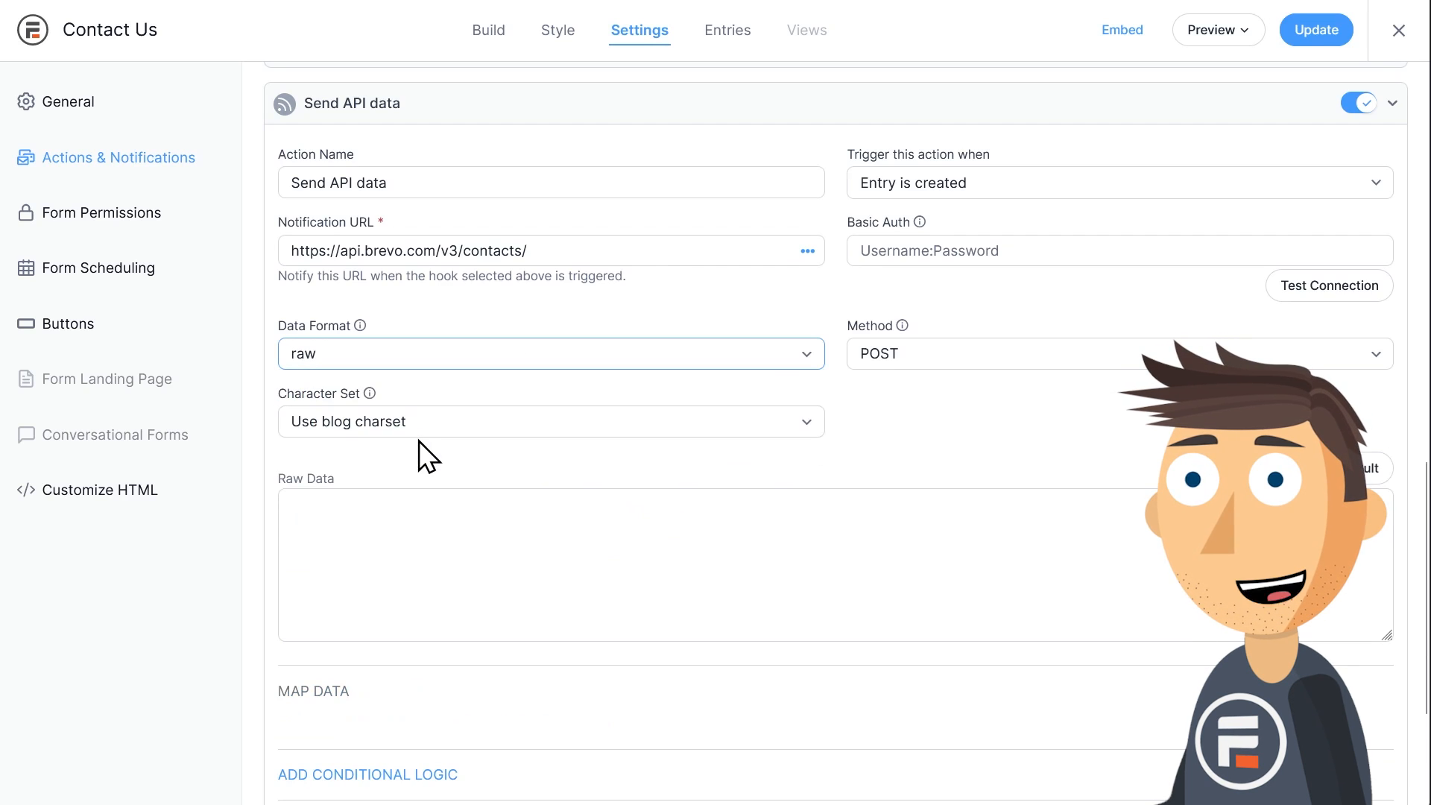
mouse_move(871, 402)
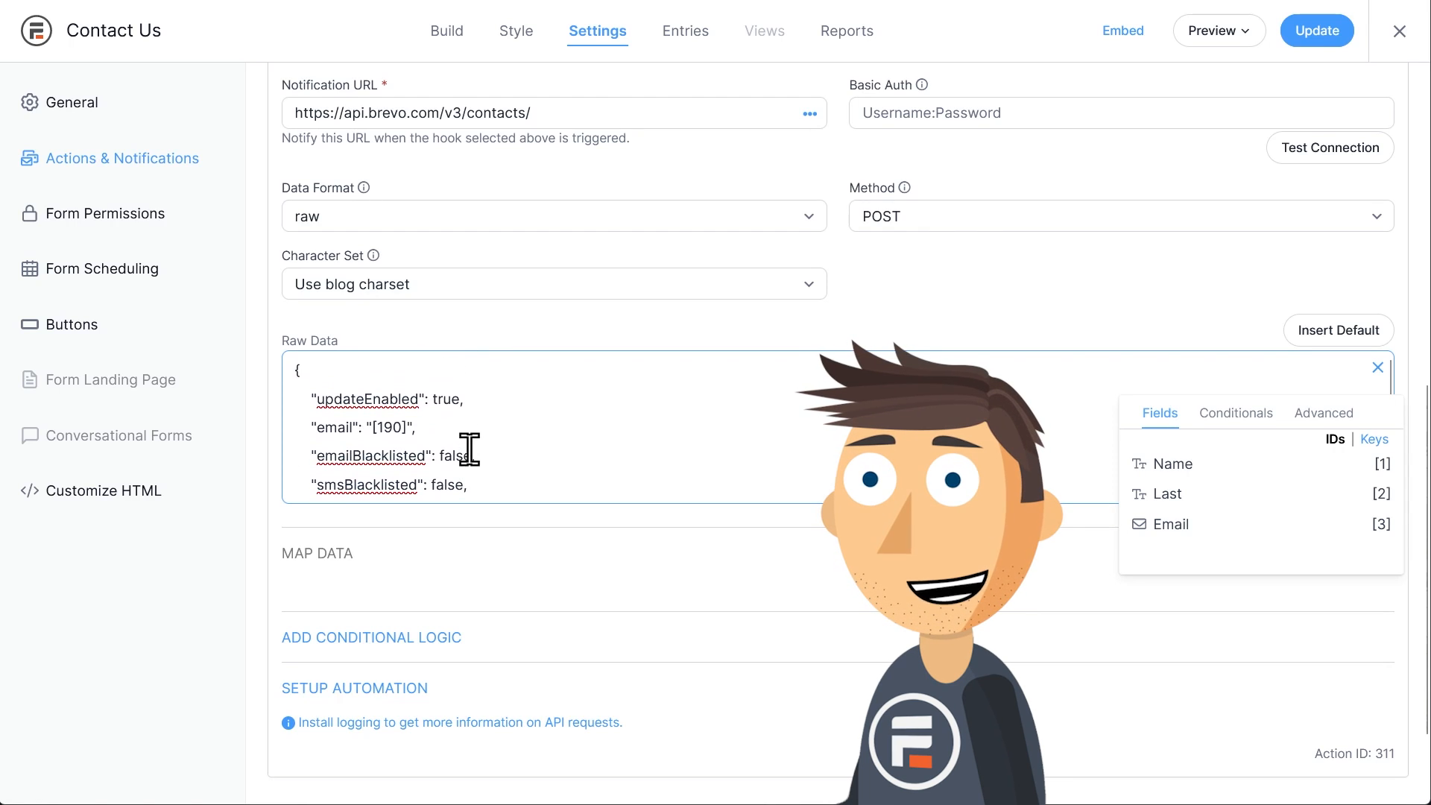
- Map the raw JSON's email and FIRSTNAME values to the Email and Name [1] fields, starting LASTNAME
double_click(394, 430)
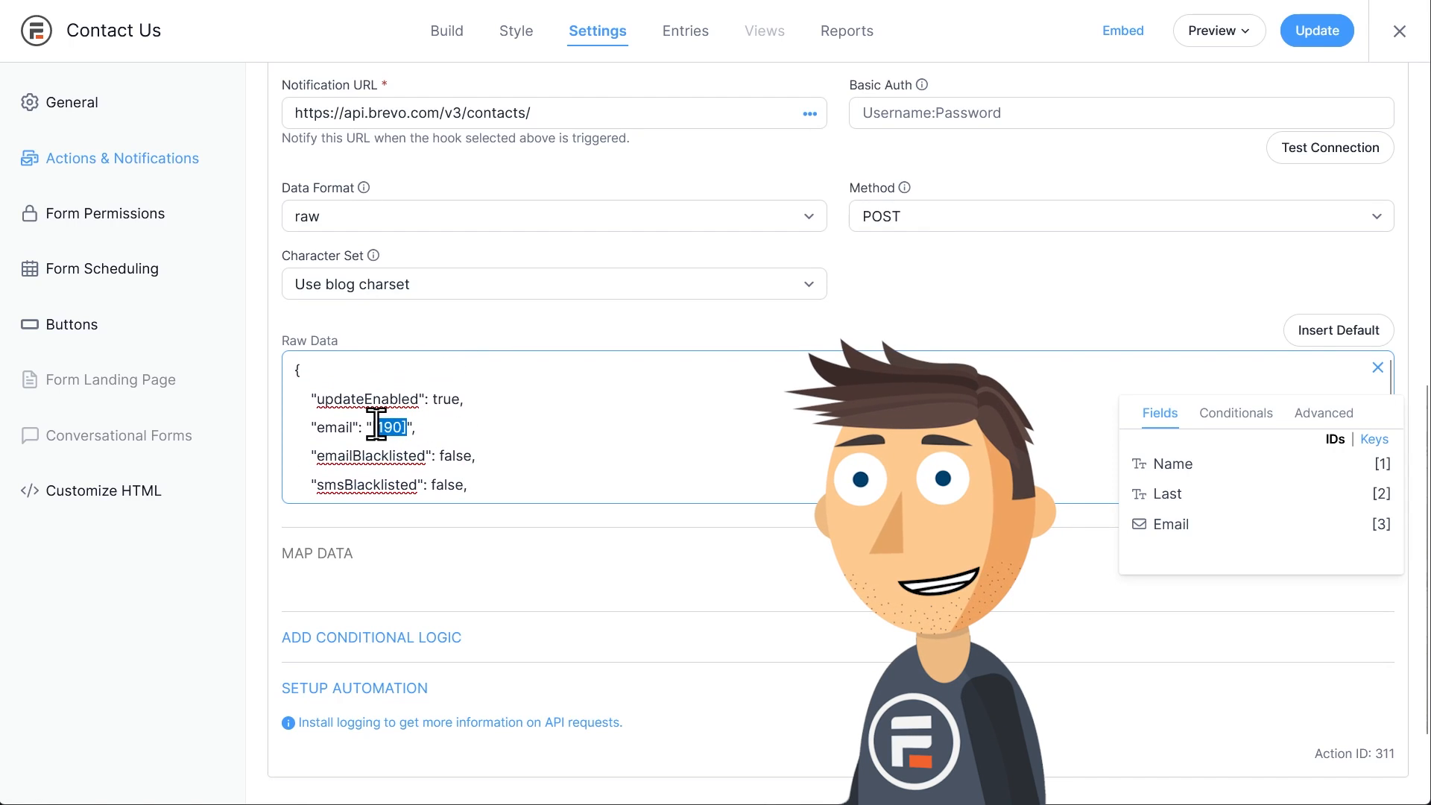
click(1172, 524)
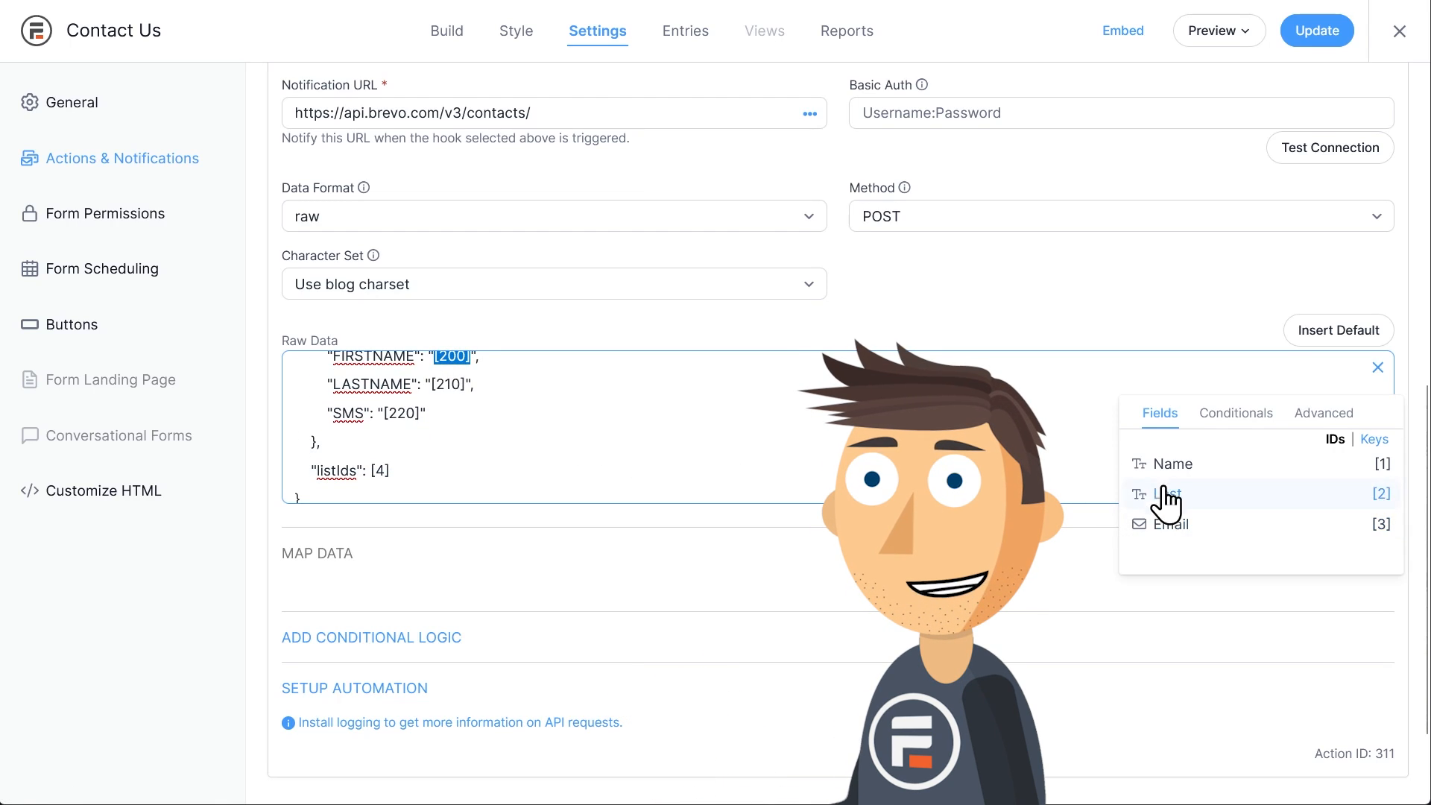
click(1174, 464)
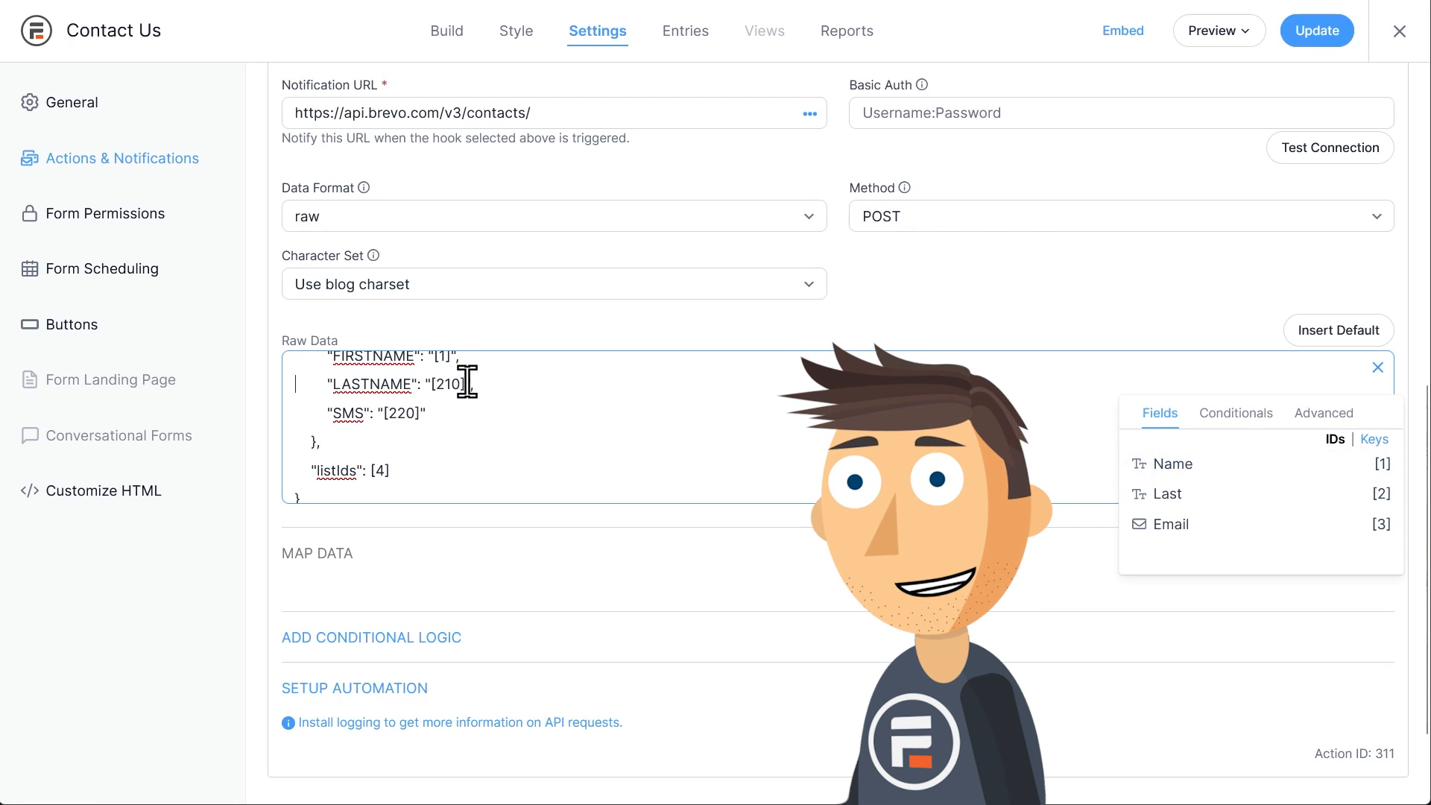
click(1168, 493)
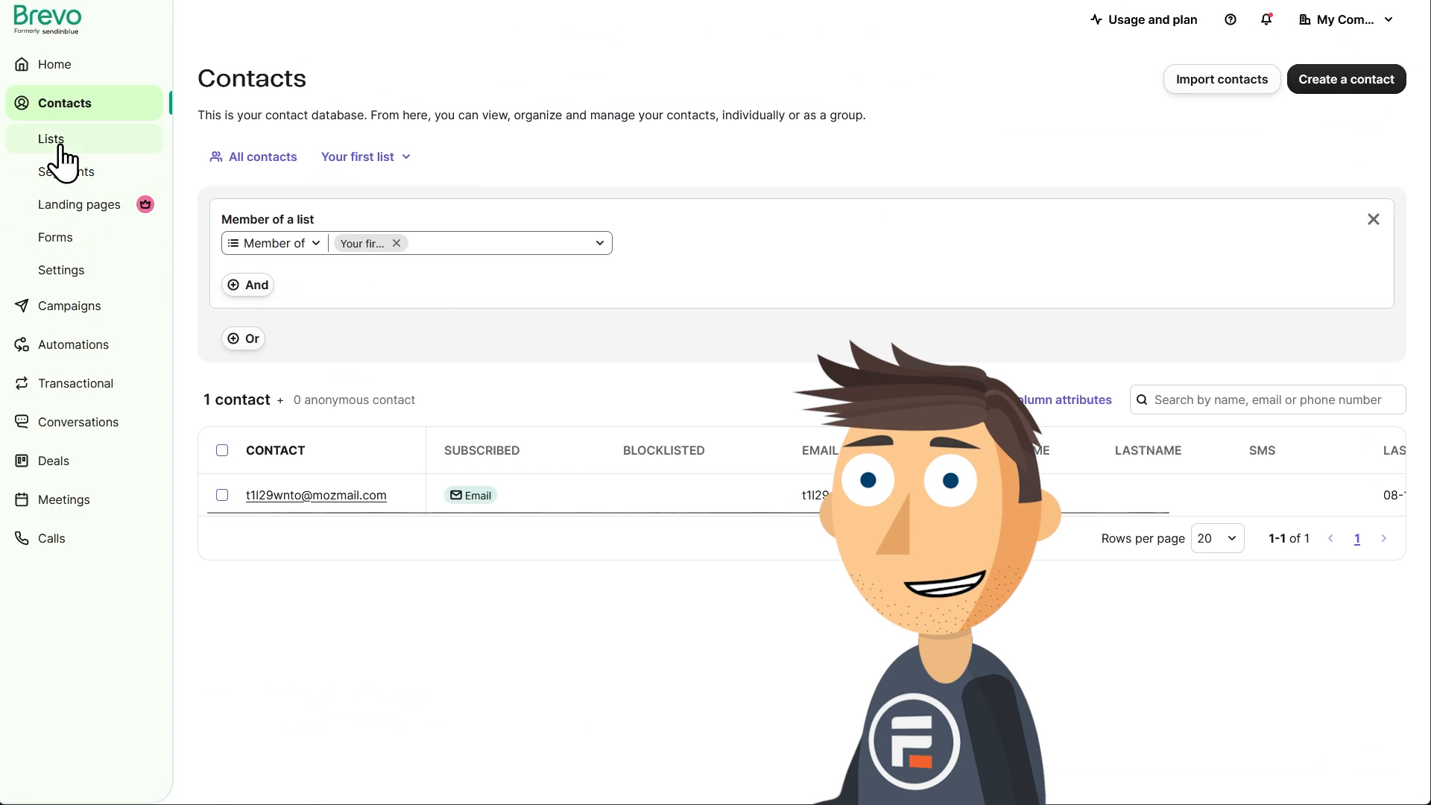
- Look up Brevo's Lists page, where Your first list has ID #2
click(52, 139)
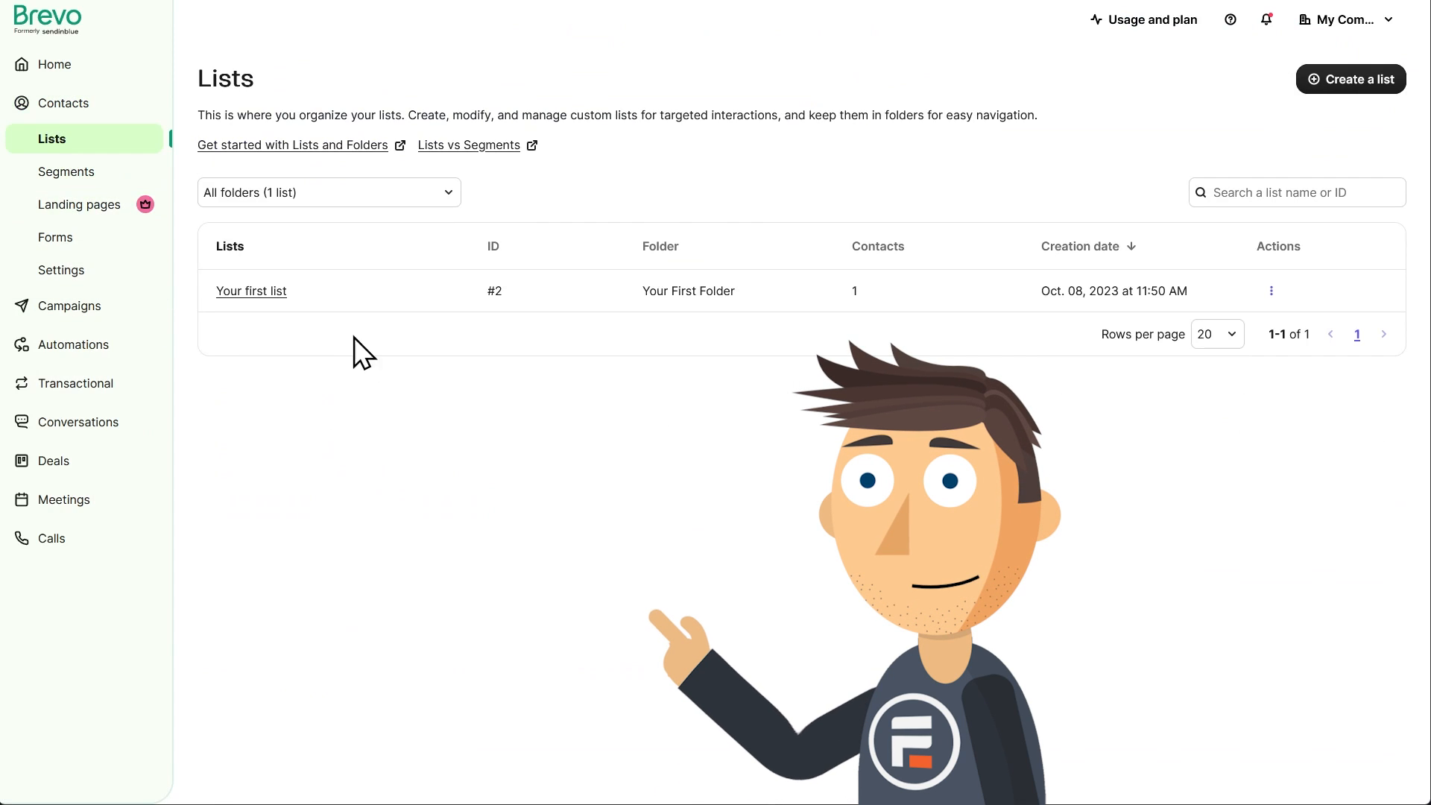
mouse_move(498, 293)
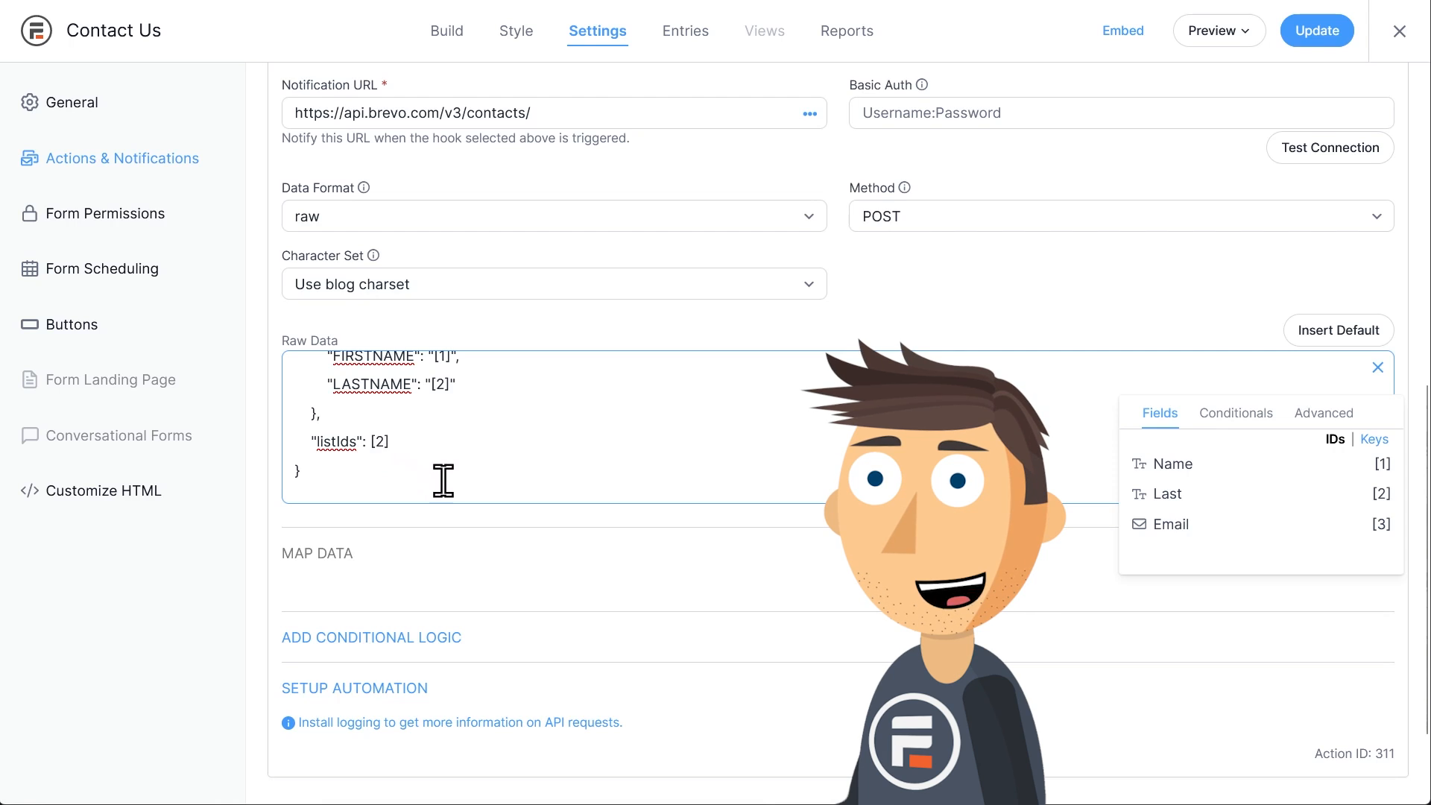
- Save the form with LASTNAME mapped to [2], no SMS line, and listIds set to 2
click(1318, 30)
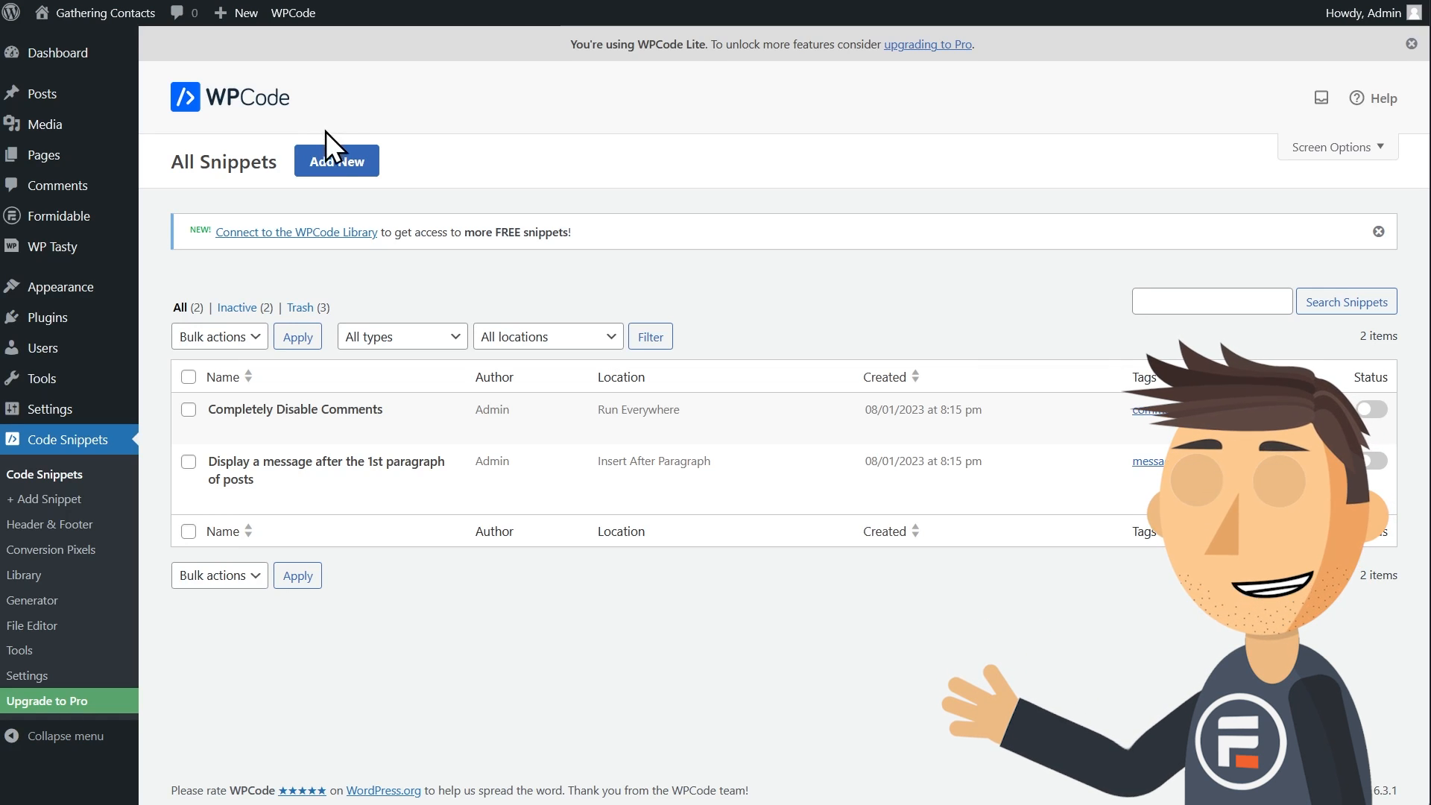
- Create a custom WPCode PHP snippet with the filter adding a Brevo api-key header
click(337, 161)
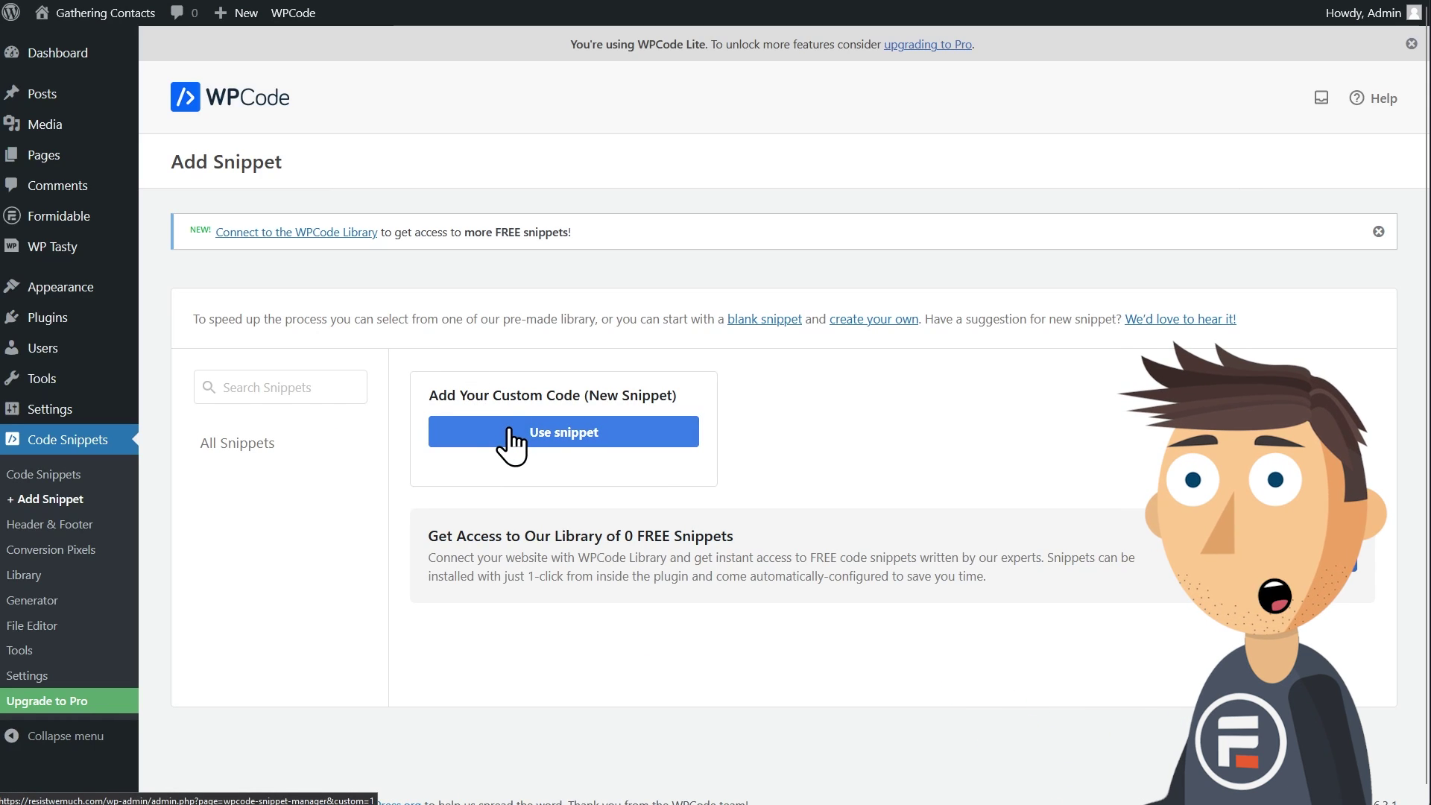
click(563, 432)
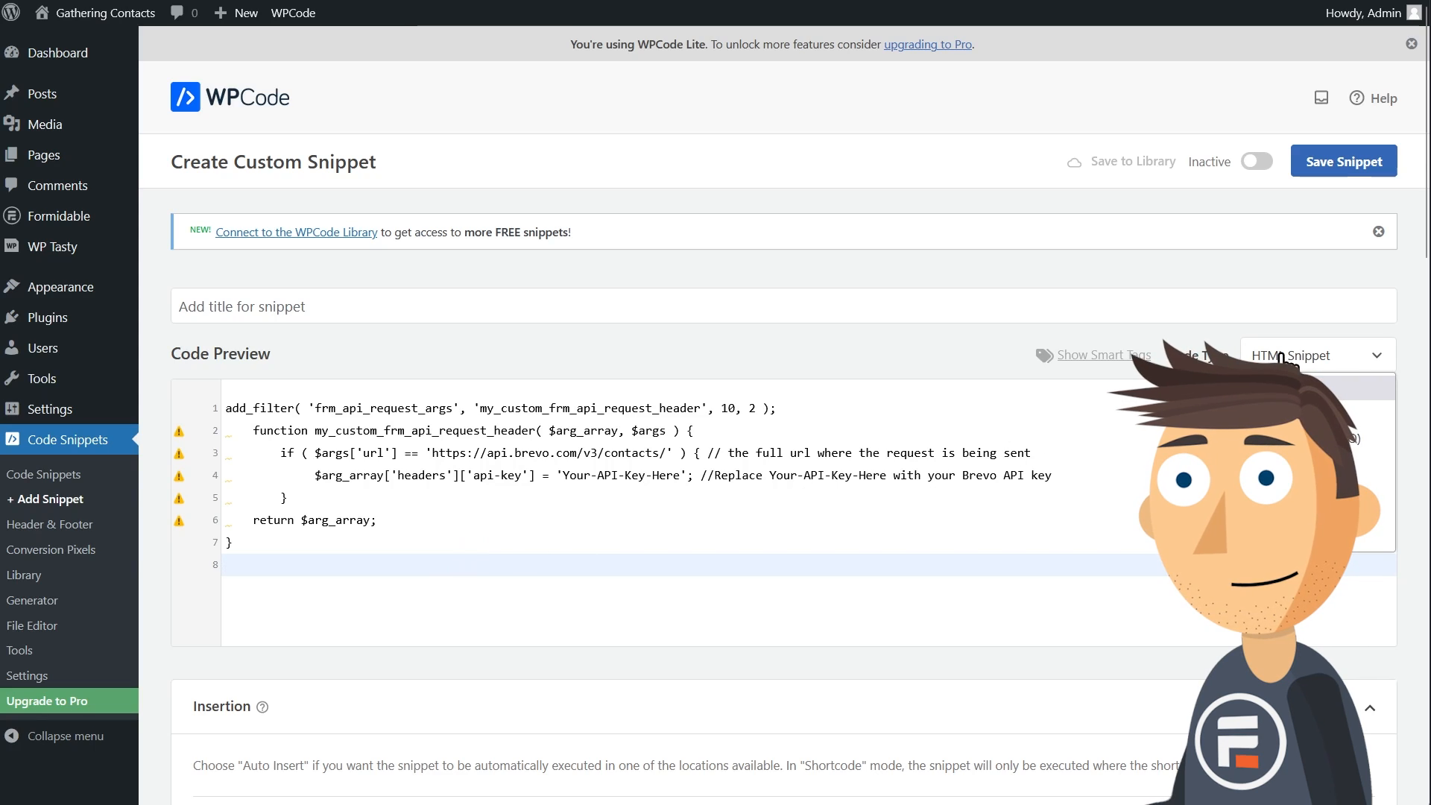
click(1318, 355)
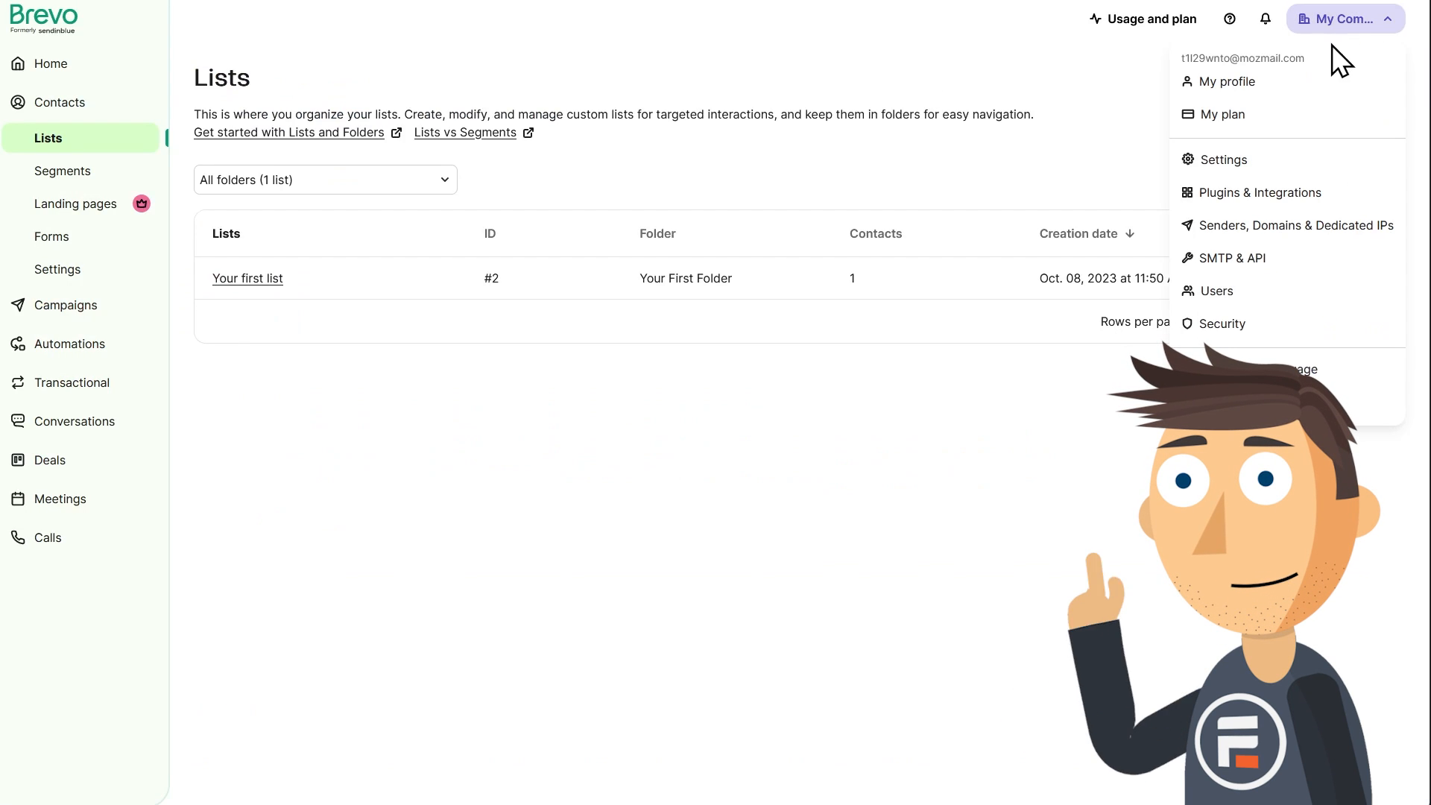
- Generate a new Brevo API key named Formidable from the SMTP & API keys section
click(1232, 258)
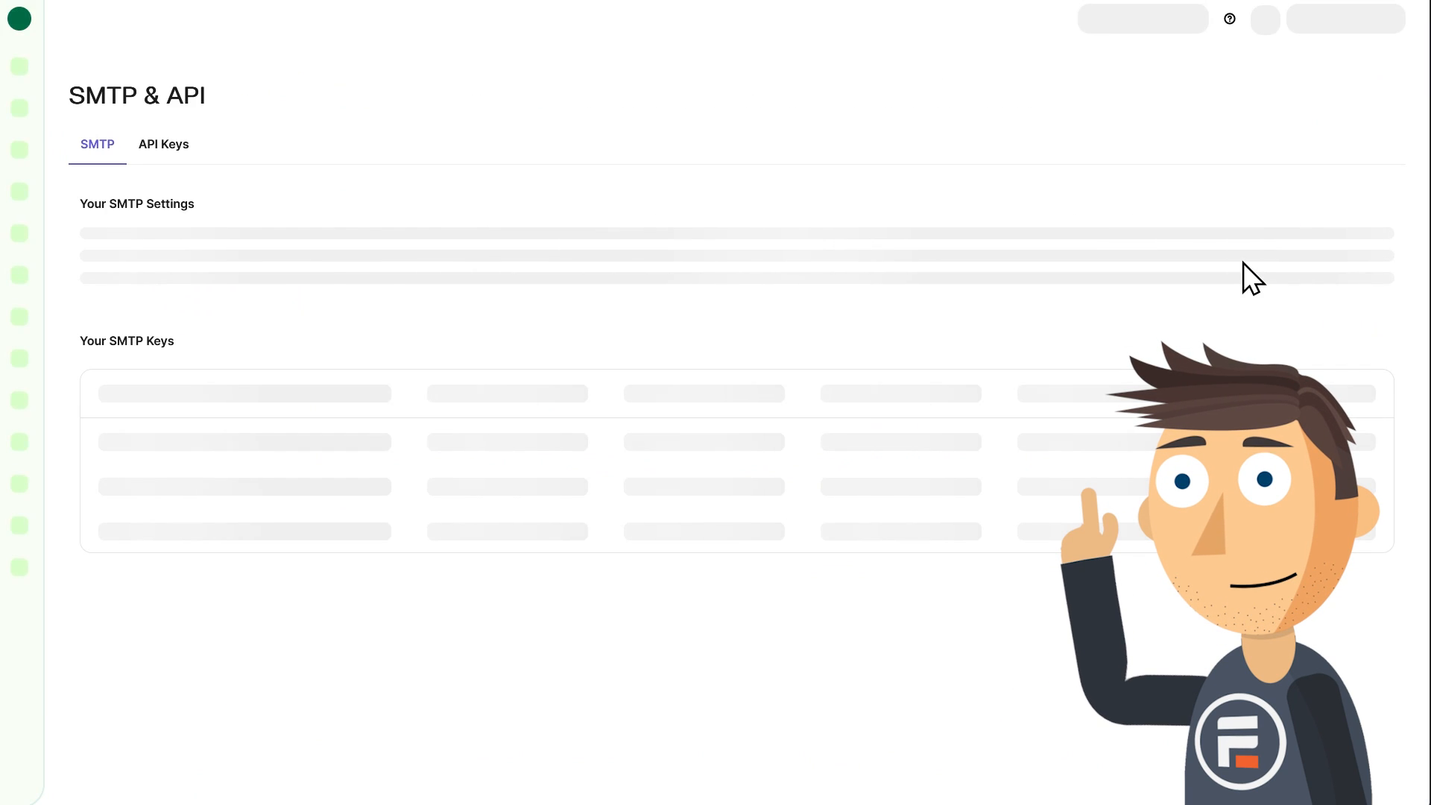
click(164, 145)
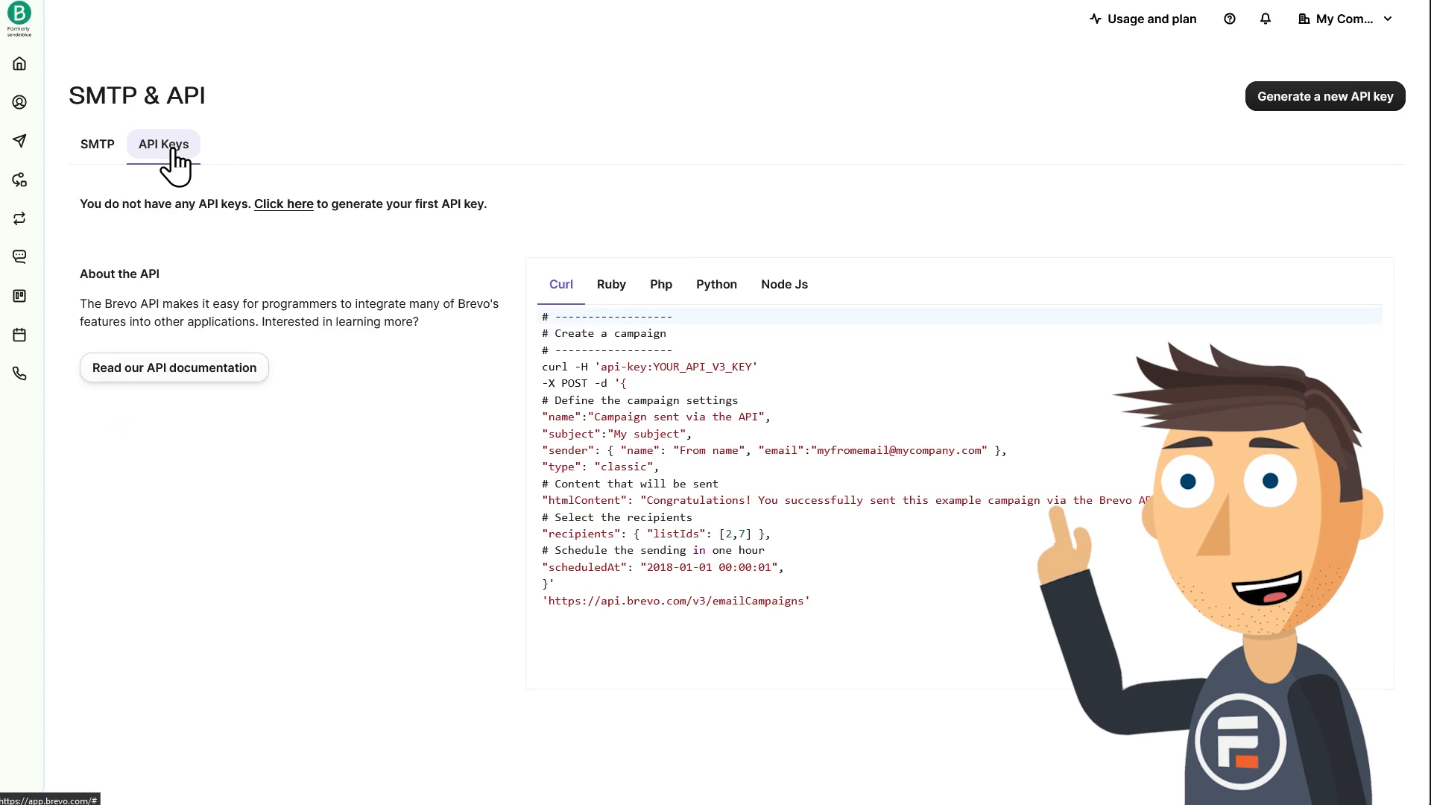
click(1326, 95)
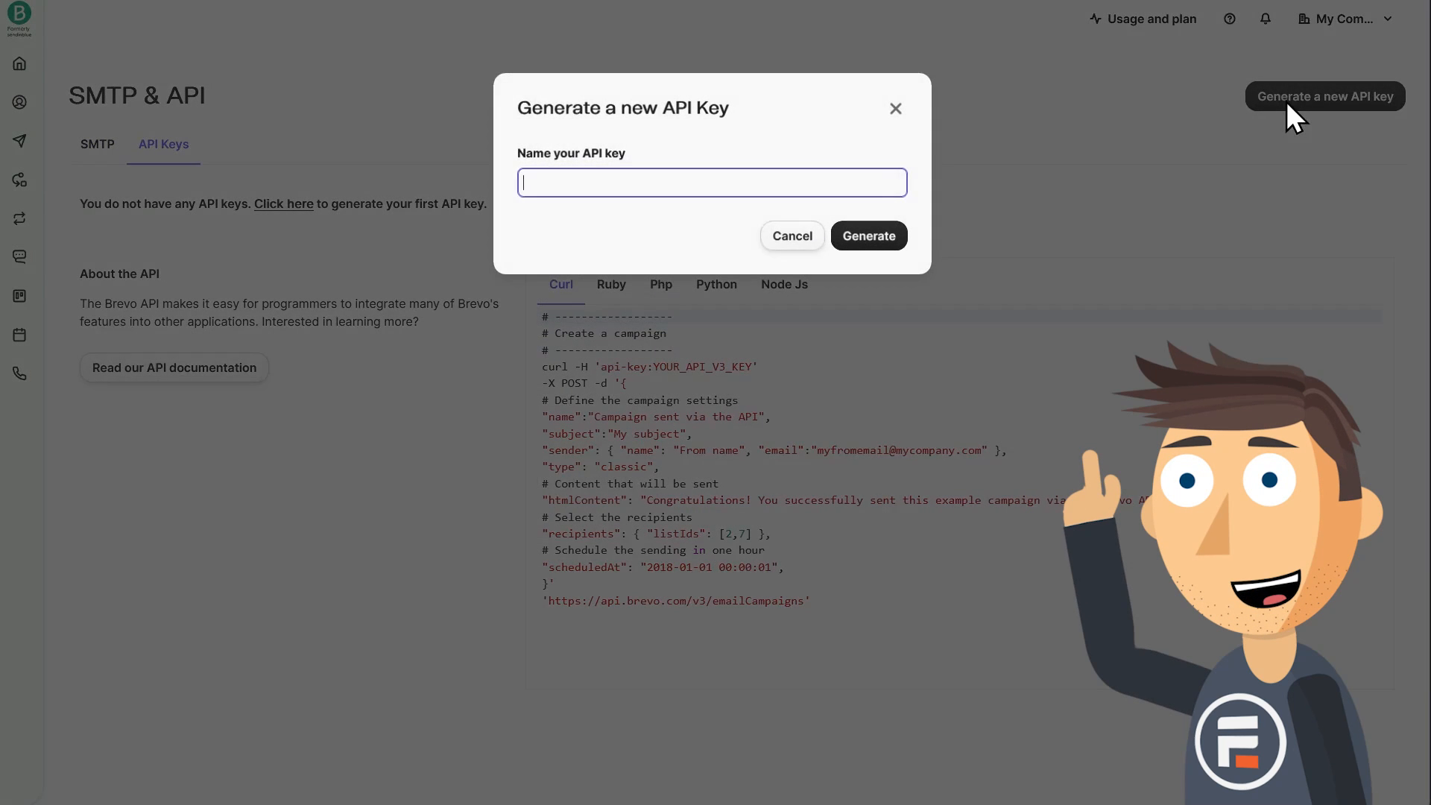
text(Formidable)
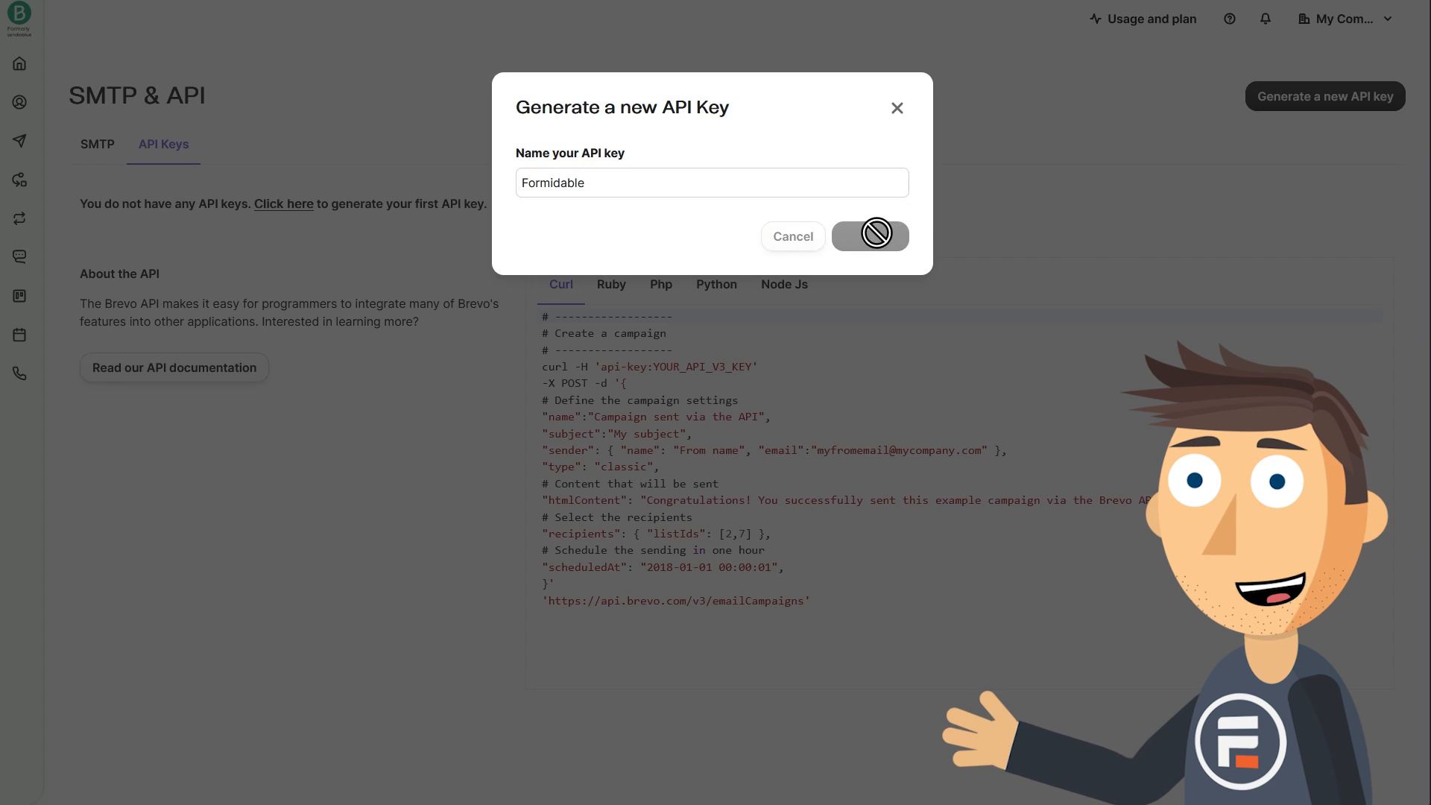
click(893, 224)
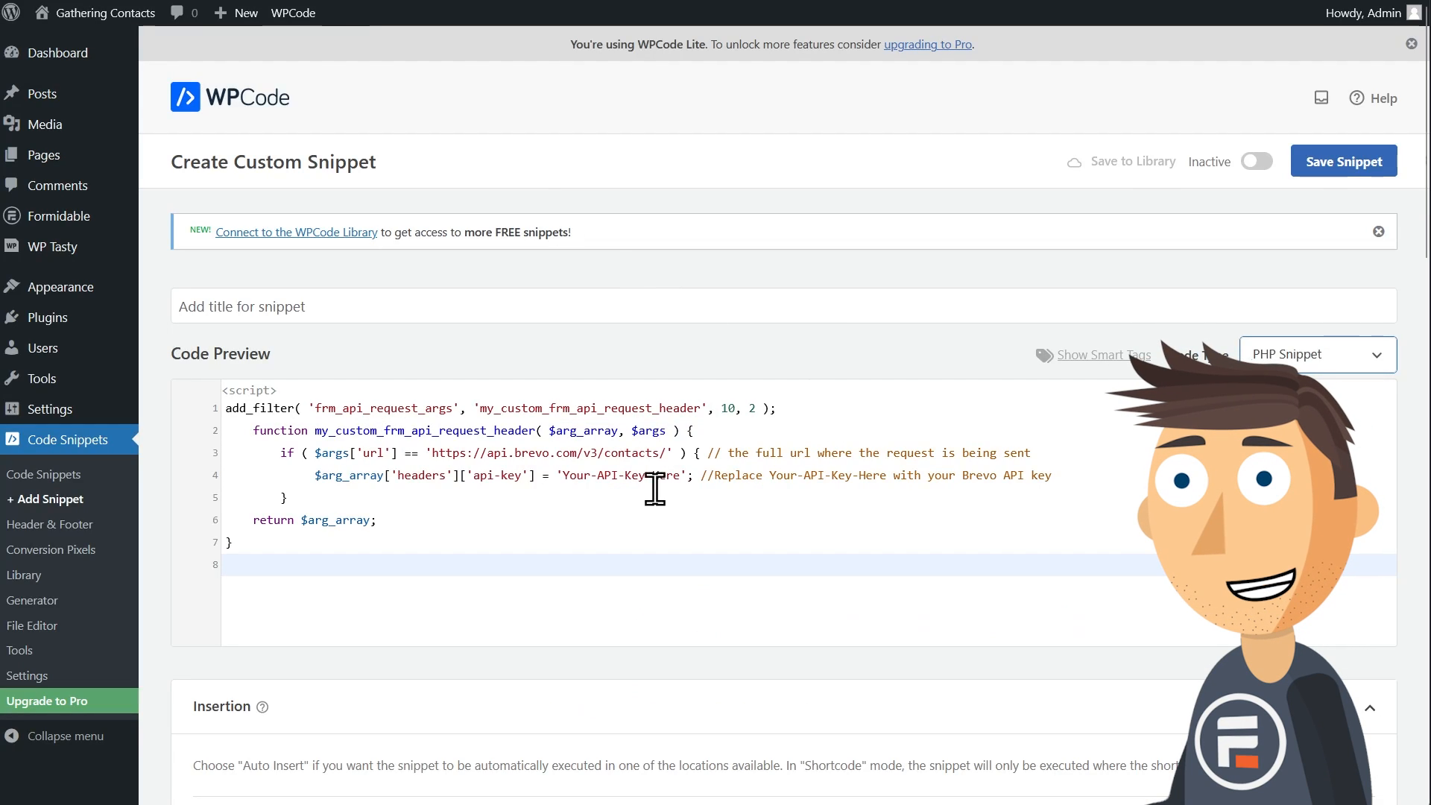
- Replace Your-API-Key-Here with the real Brevo key, save the snippet, and check Brevo's contacts
double_click(621, 475)
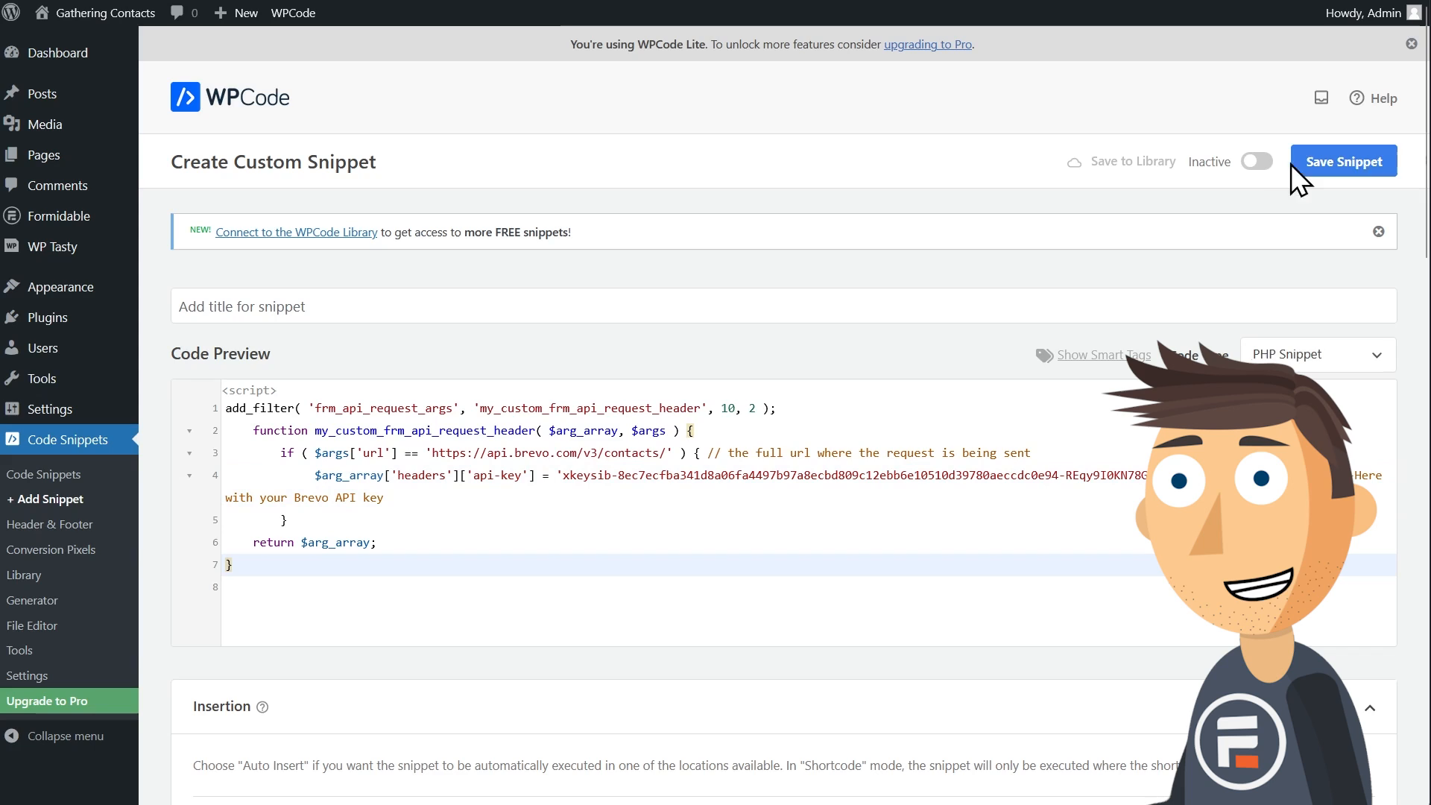
click(1257, 161)
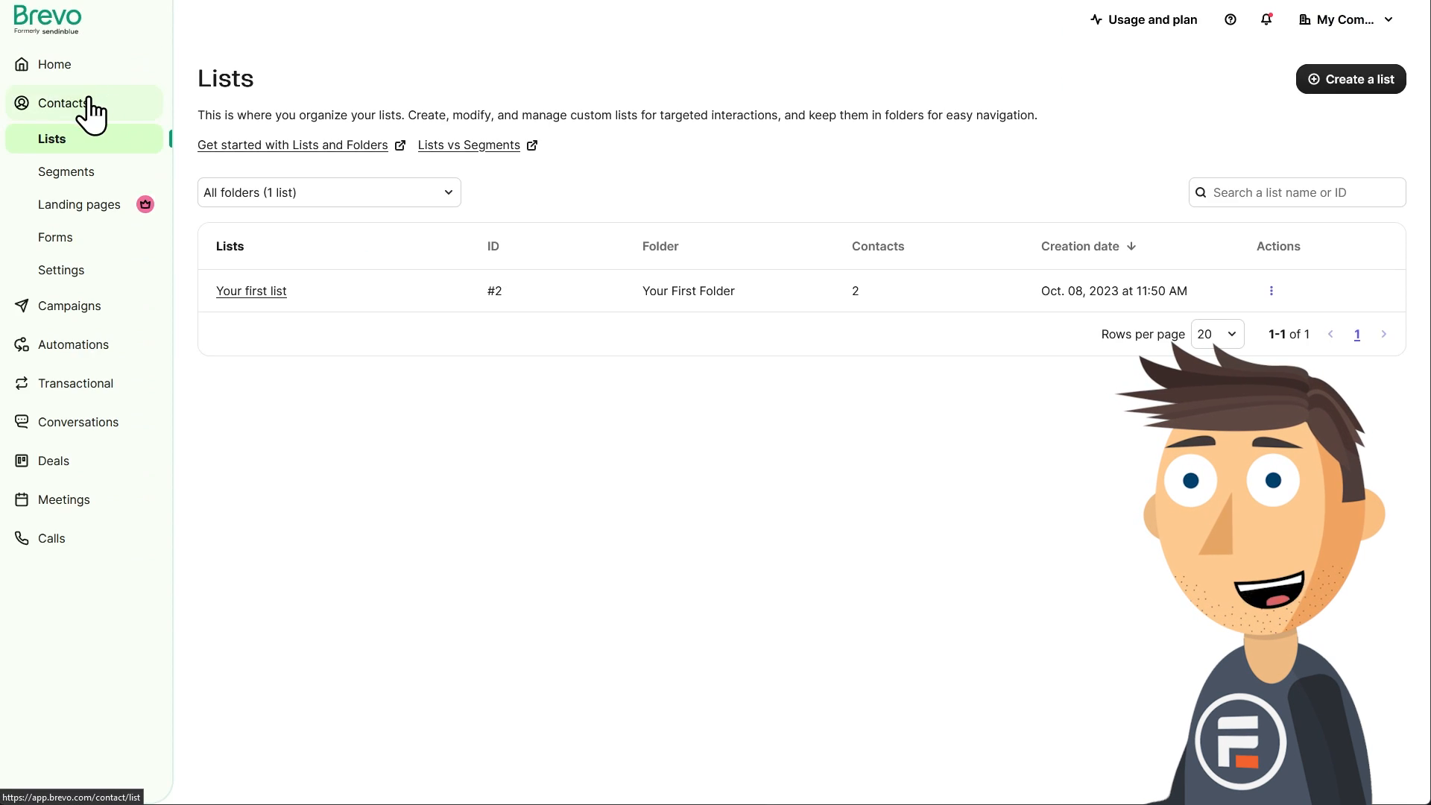
click(64, 103)
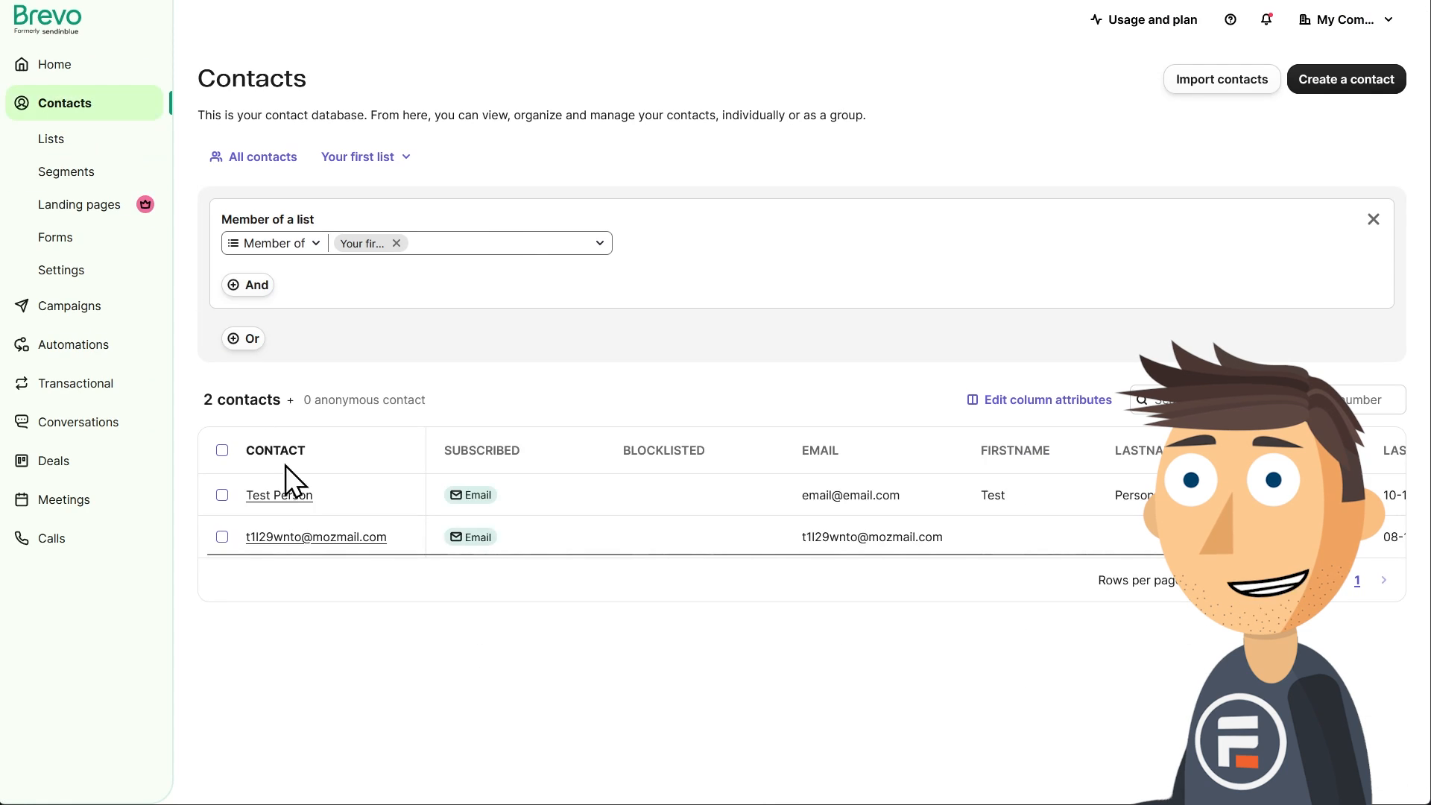